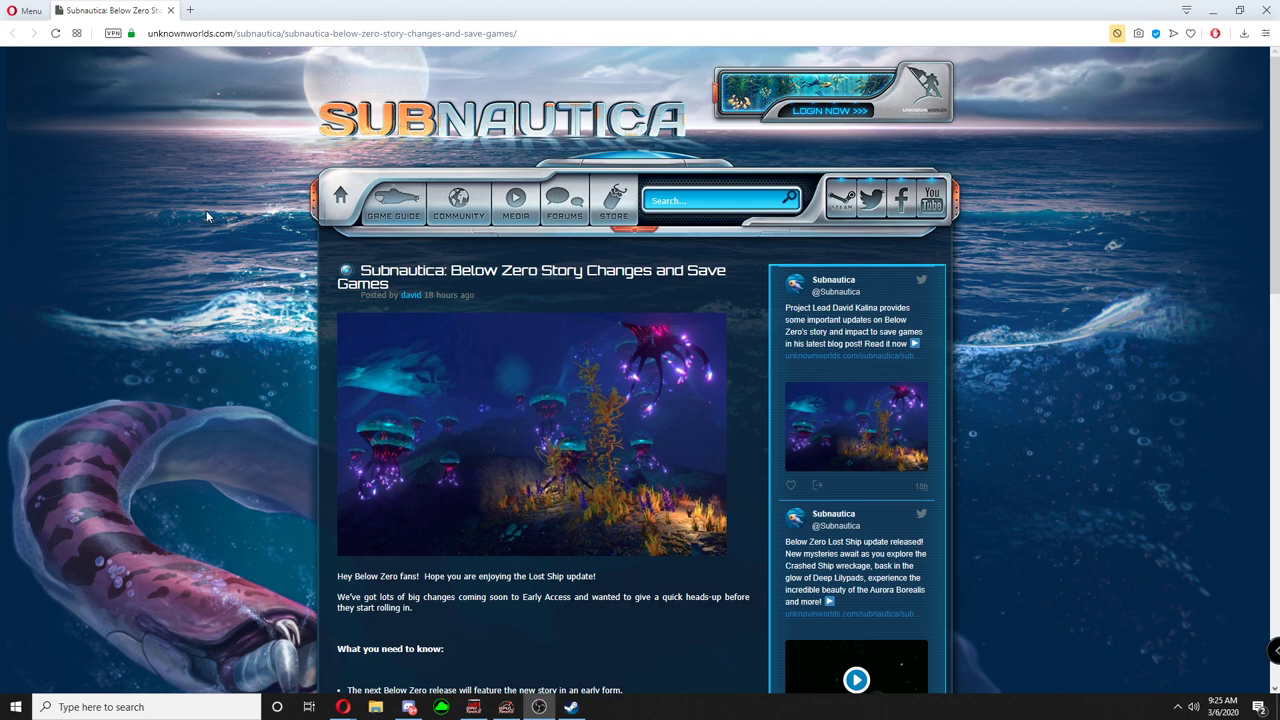
mouse_move(170, 263)
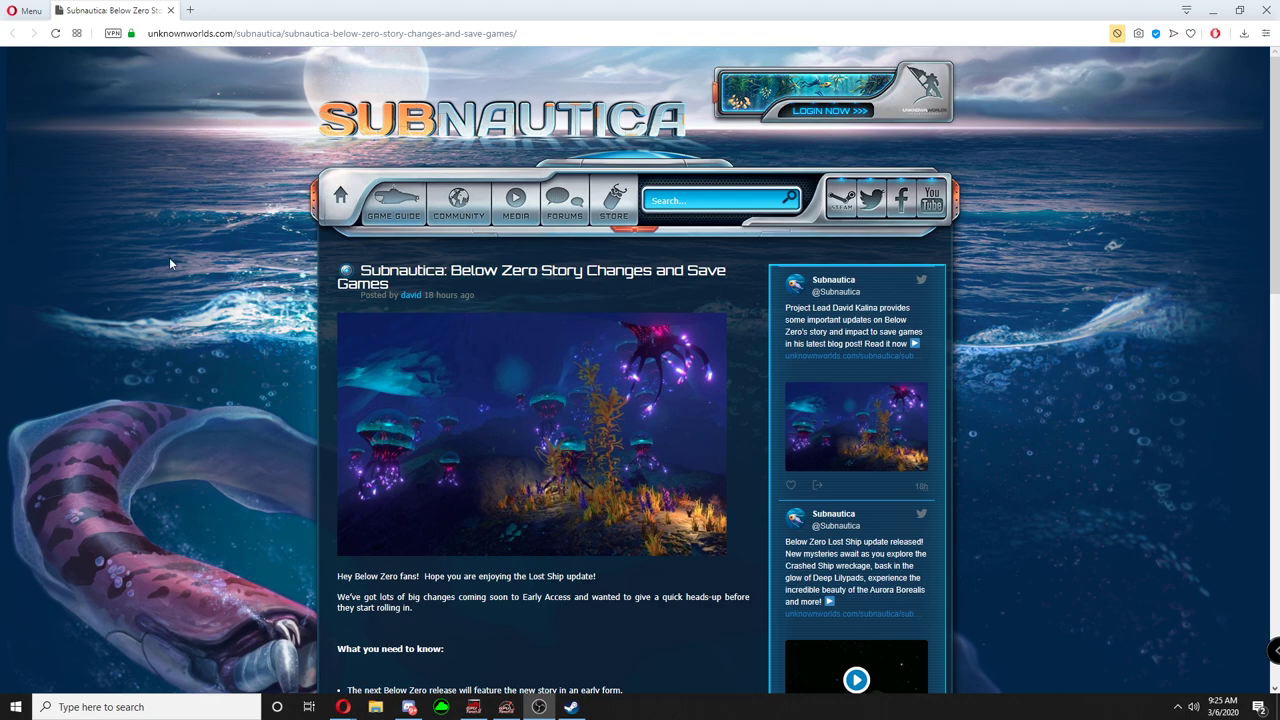
scroll(down, 3)
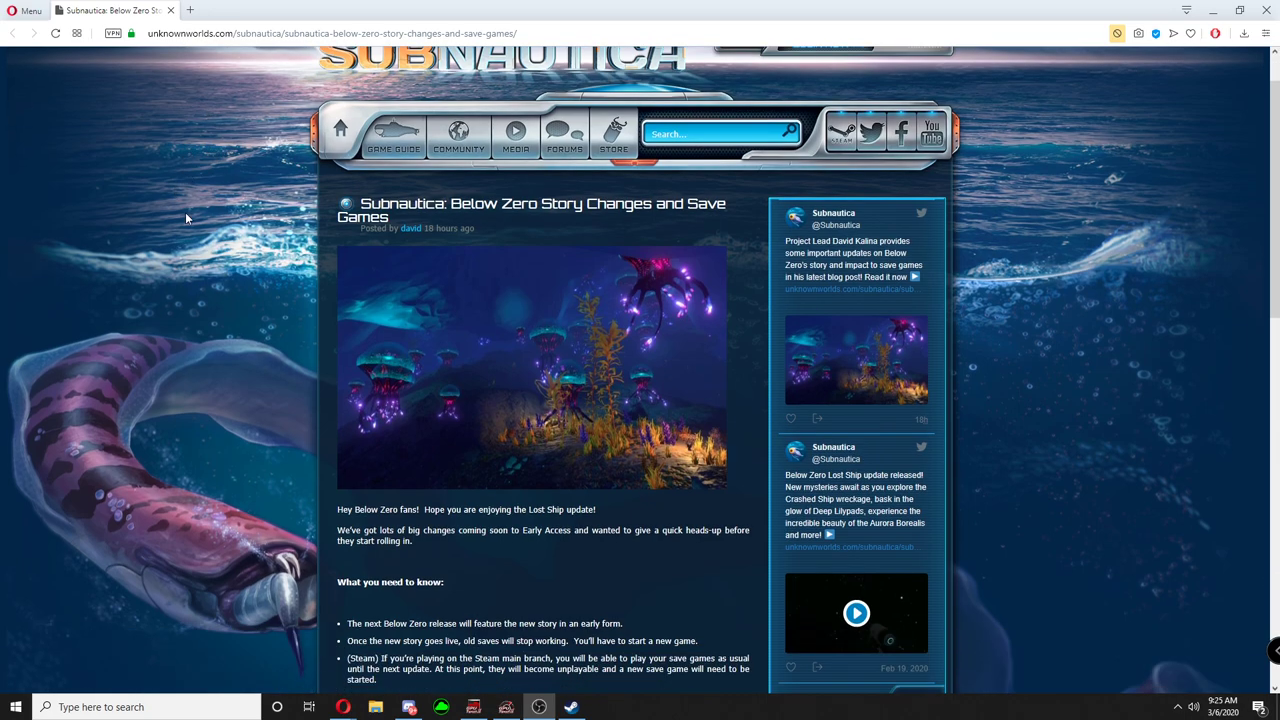
scroll(down, 3)
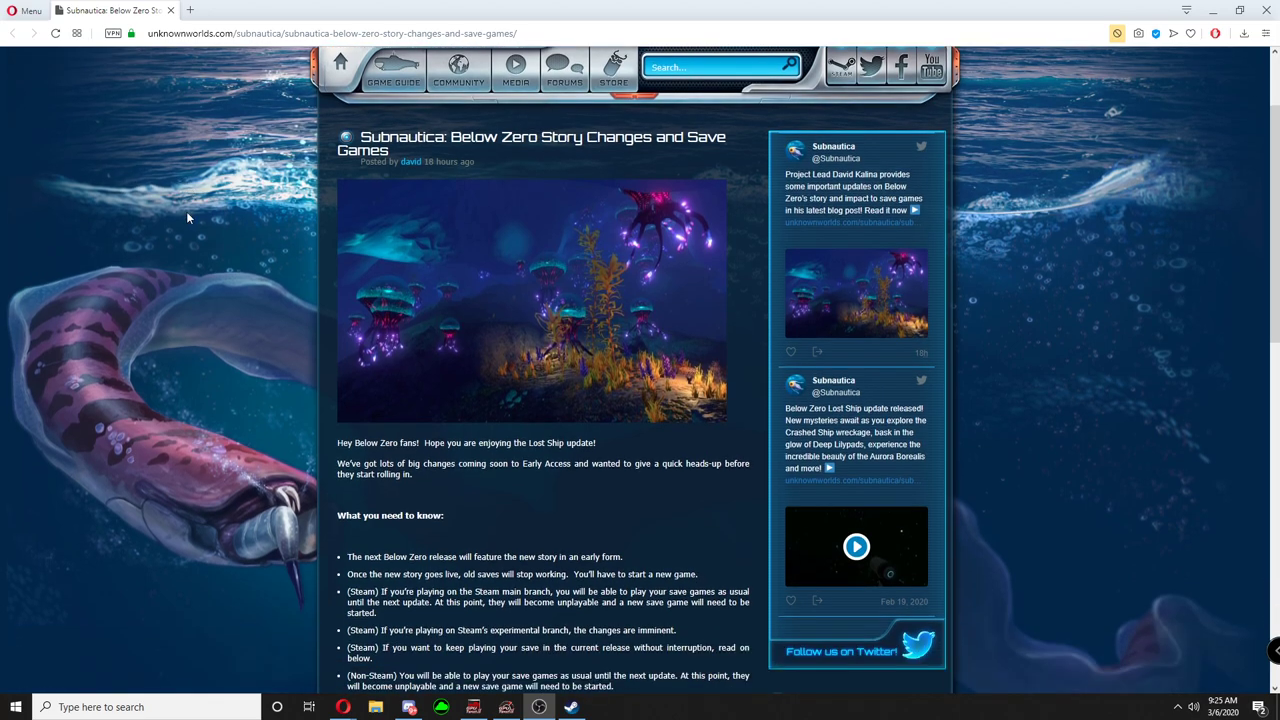
mouse_move(248, 122)
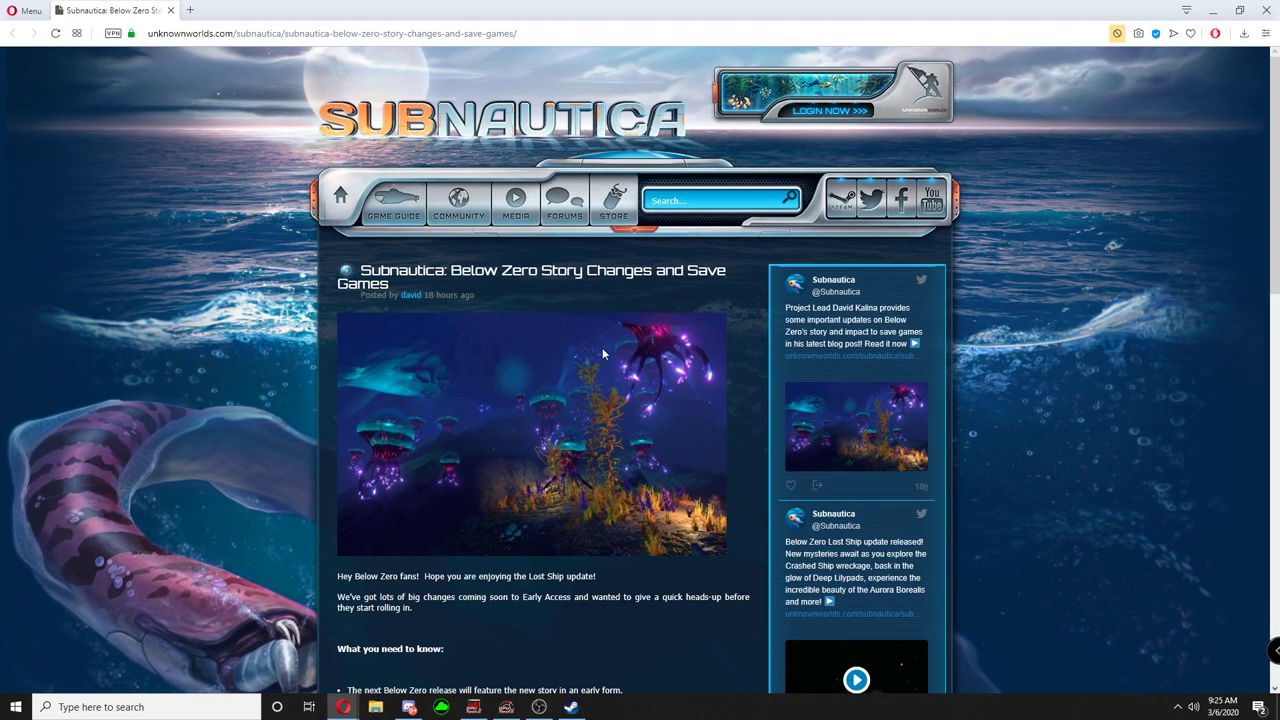
scroll(down, 3)
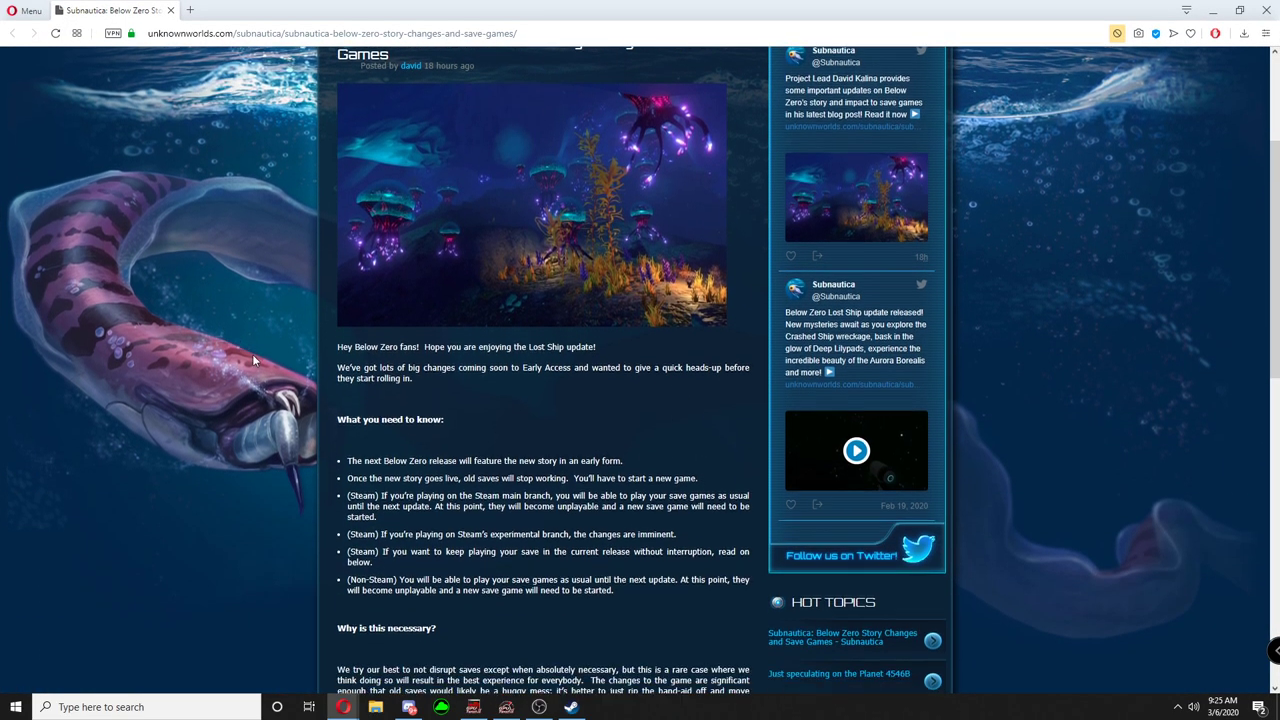
scroll(down, 3)
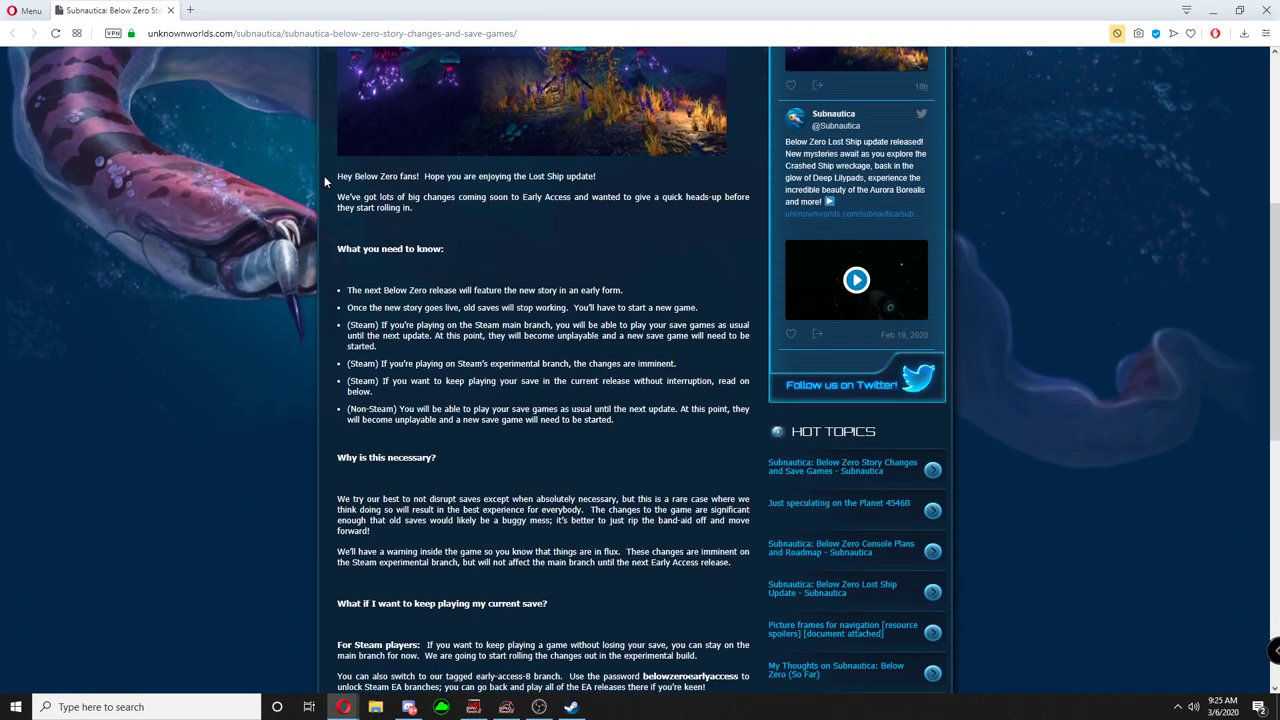
mouse_move(371, 271)
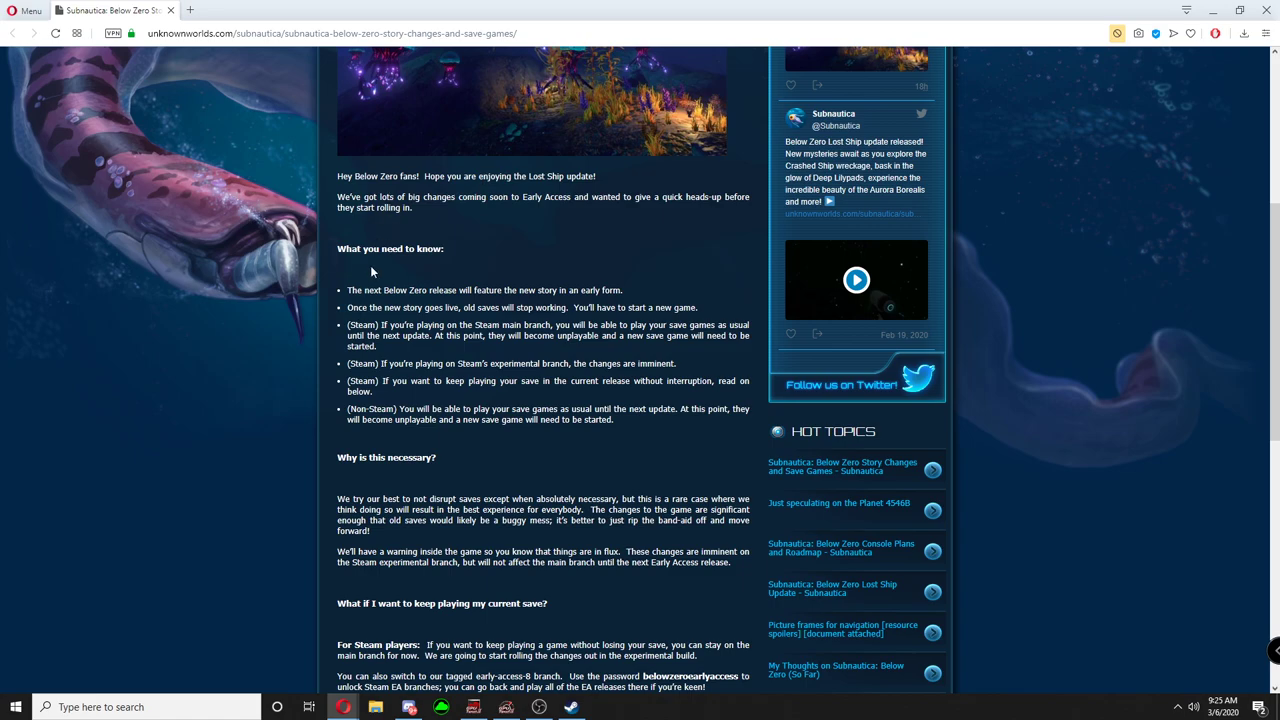
mouse_move(366, 302)
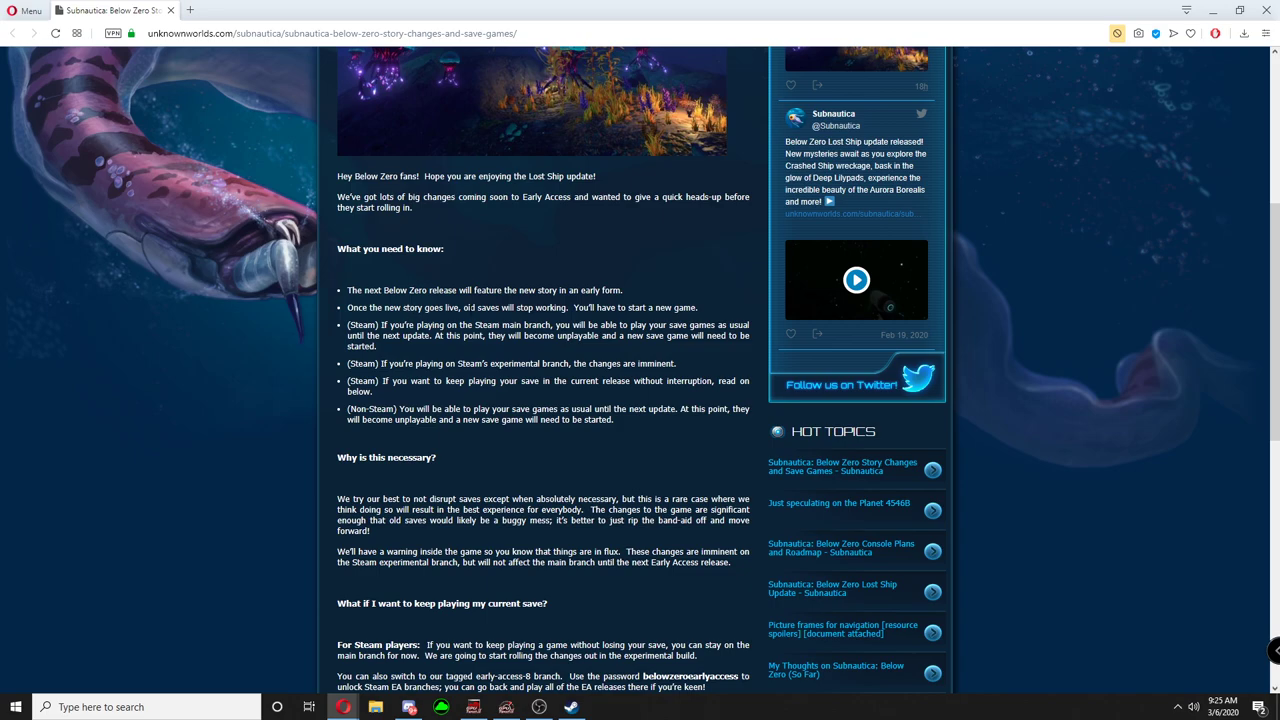
mouse_move(370, 318)
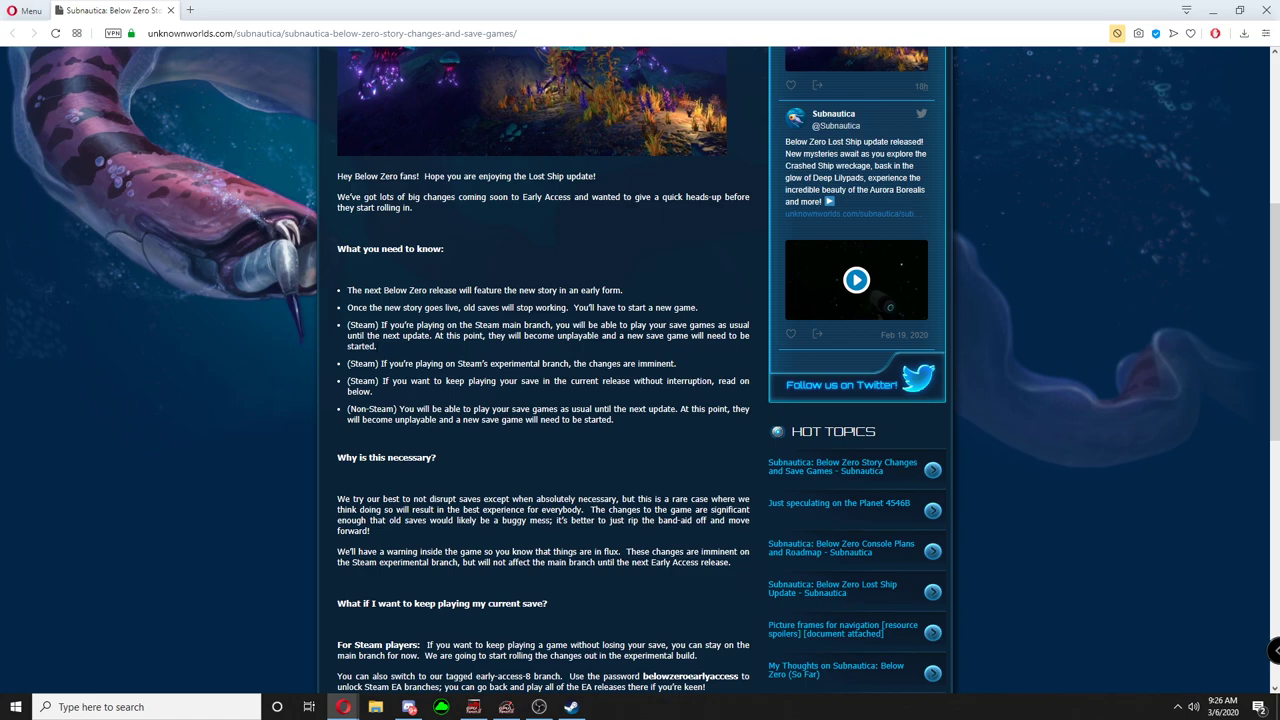
mouse_move(338, 350)
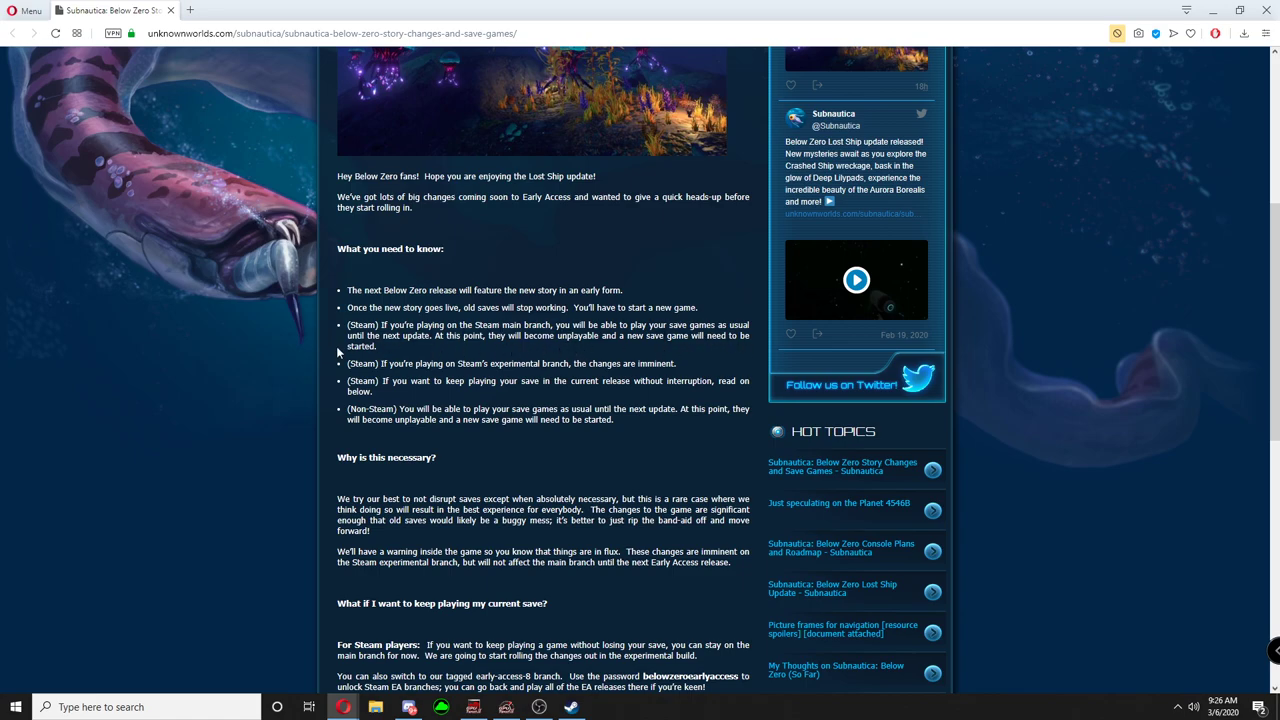
mouse_move(383, 345)
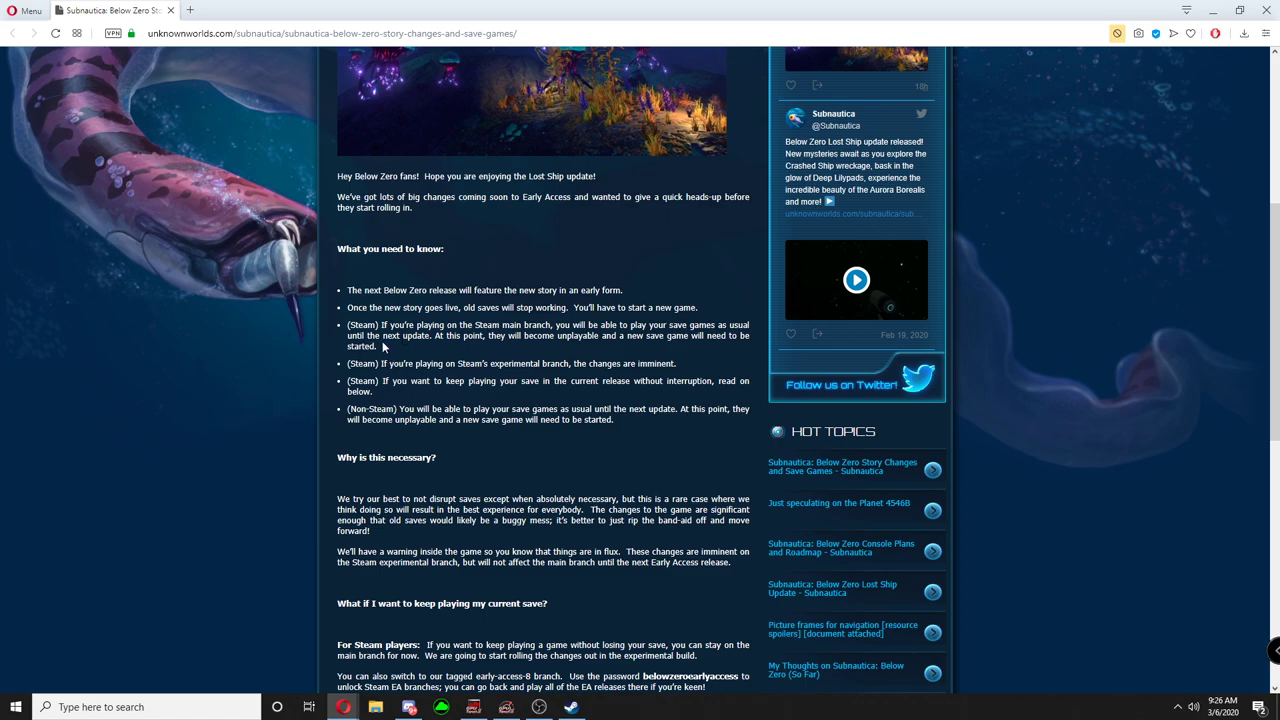
mouse_move(453, 345)
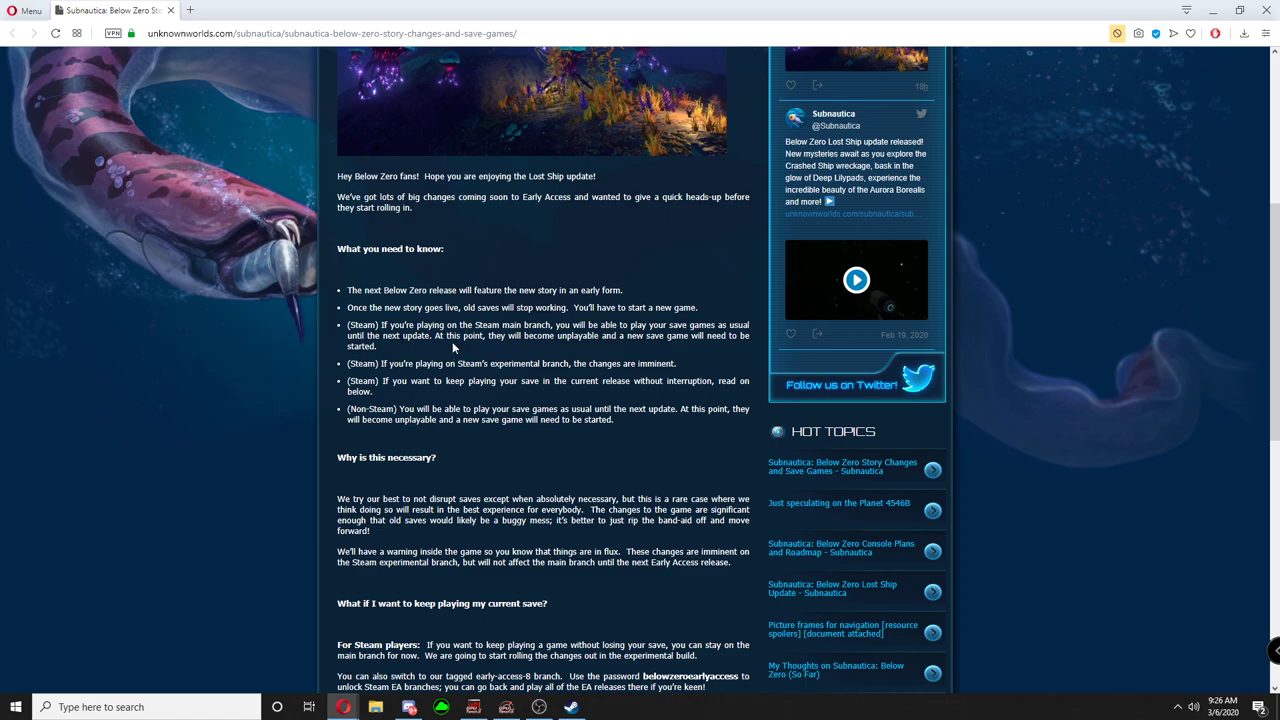
mouse_move(462, 347)
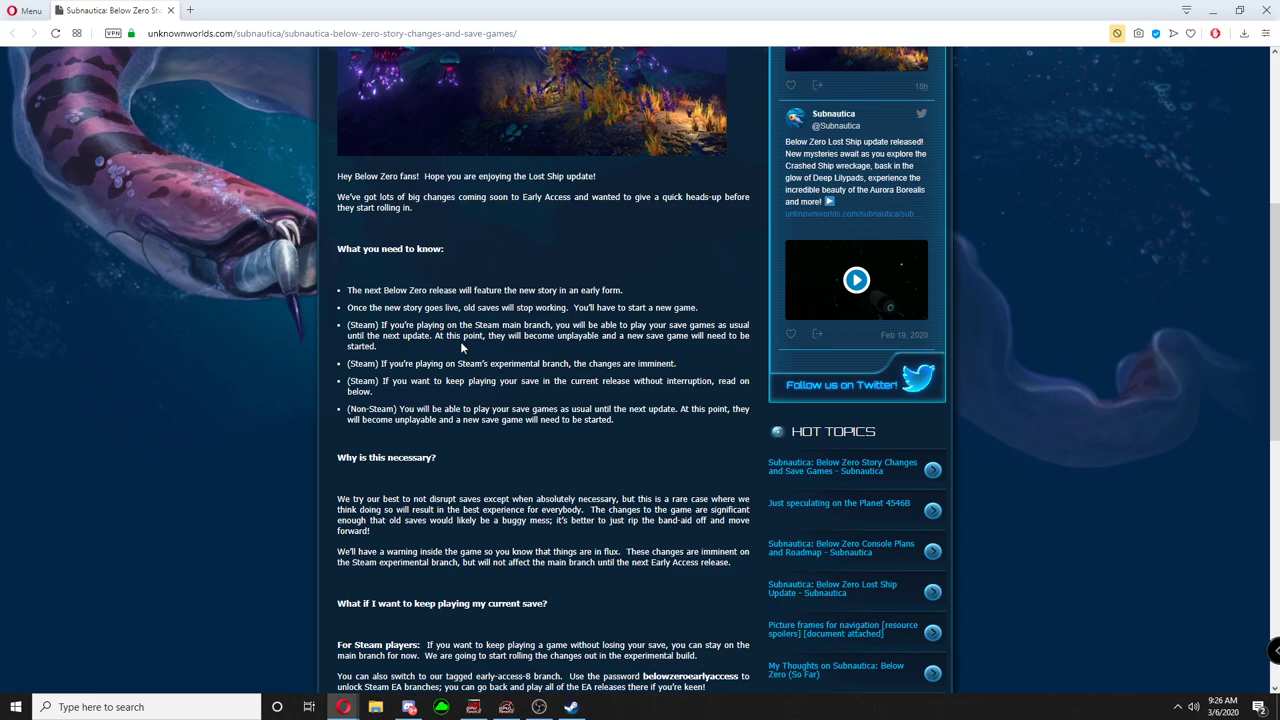
mouse_move(640, 347)
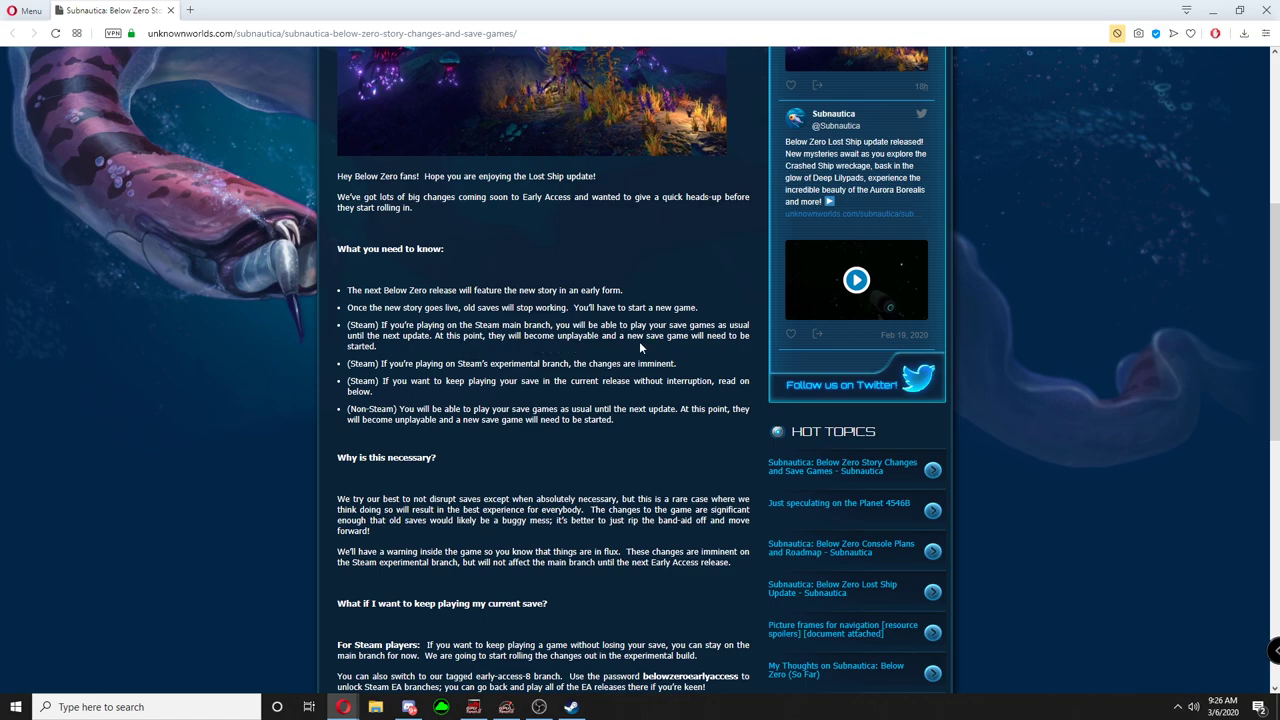
mouse_move(392, 352)
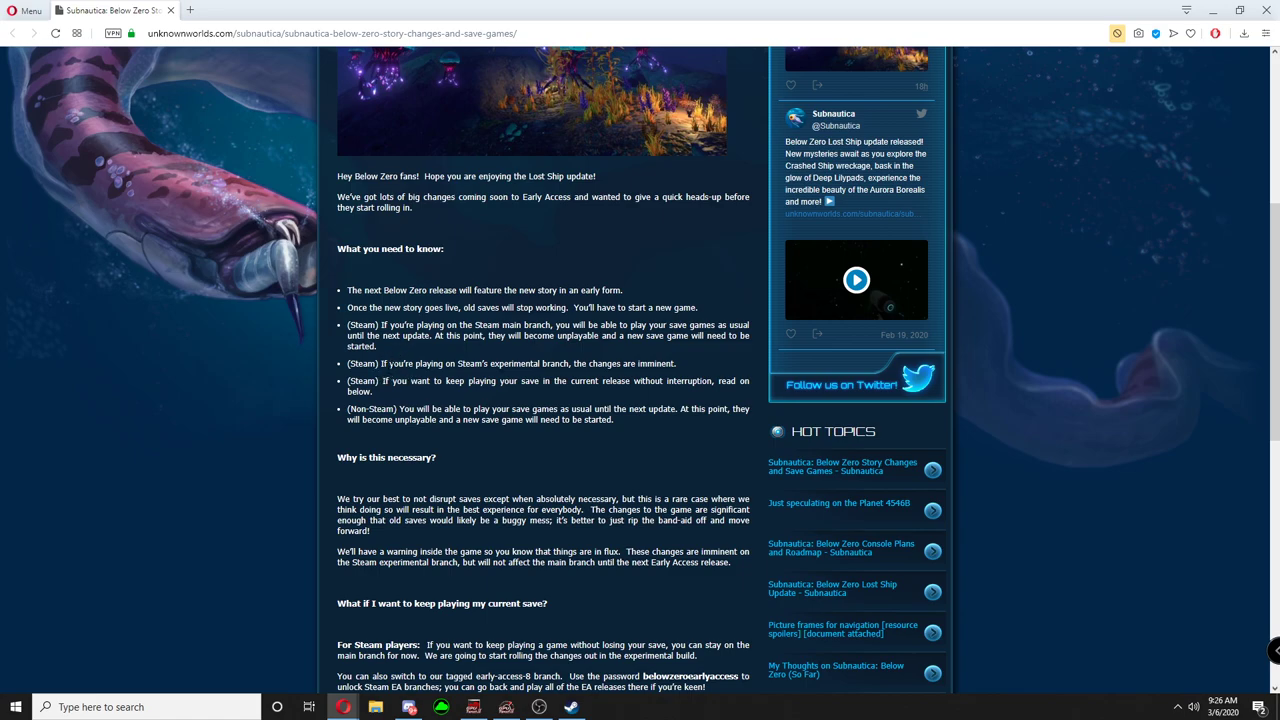
mouse_move(478, 374)
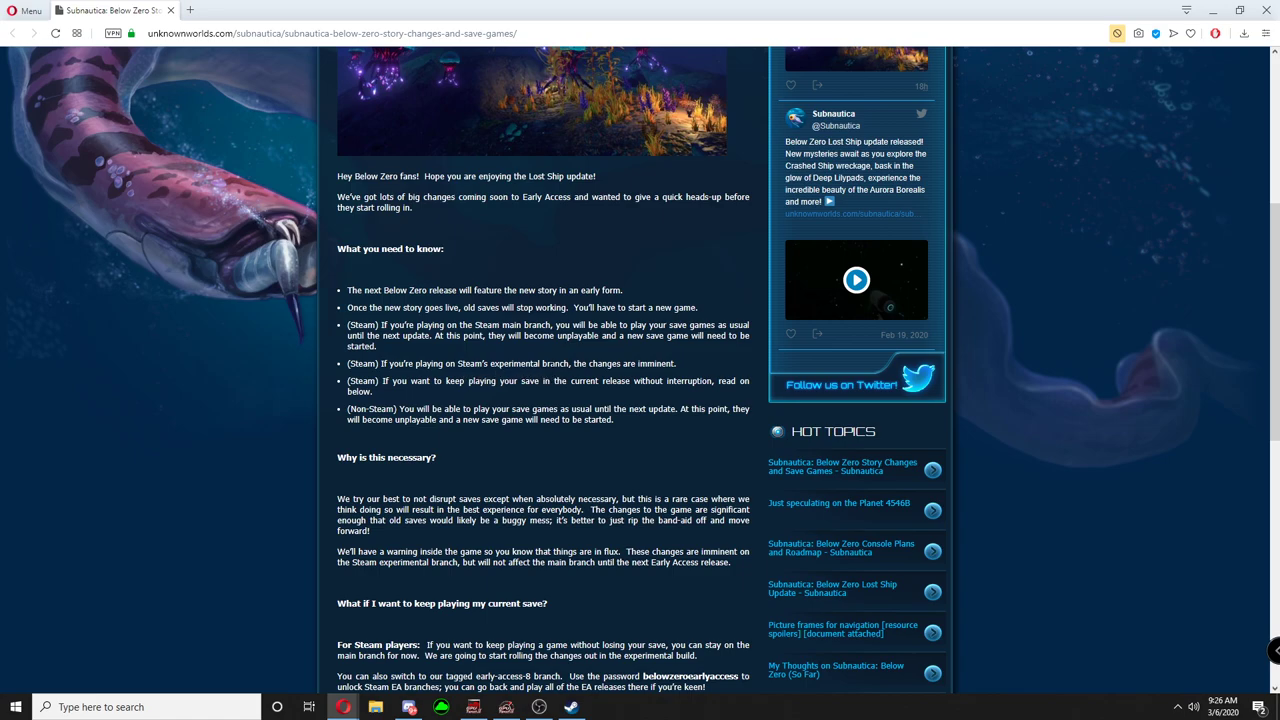
mouse_move(675, 378)
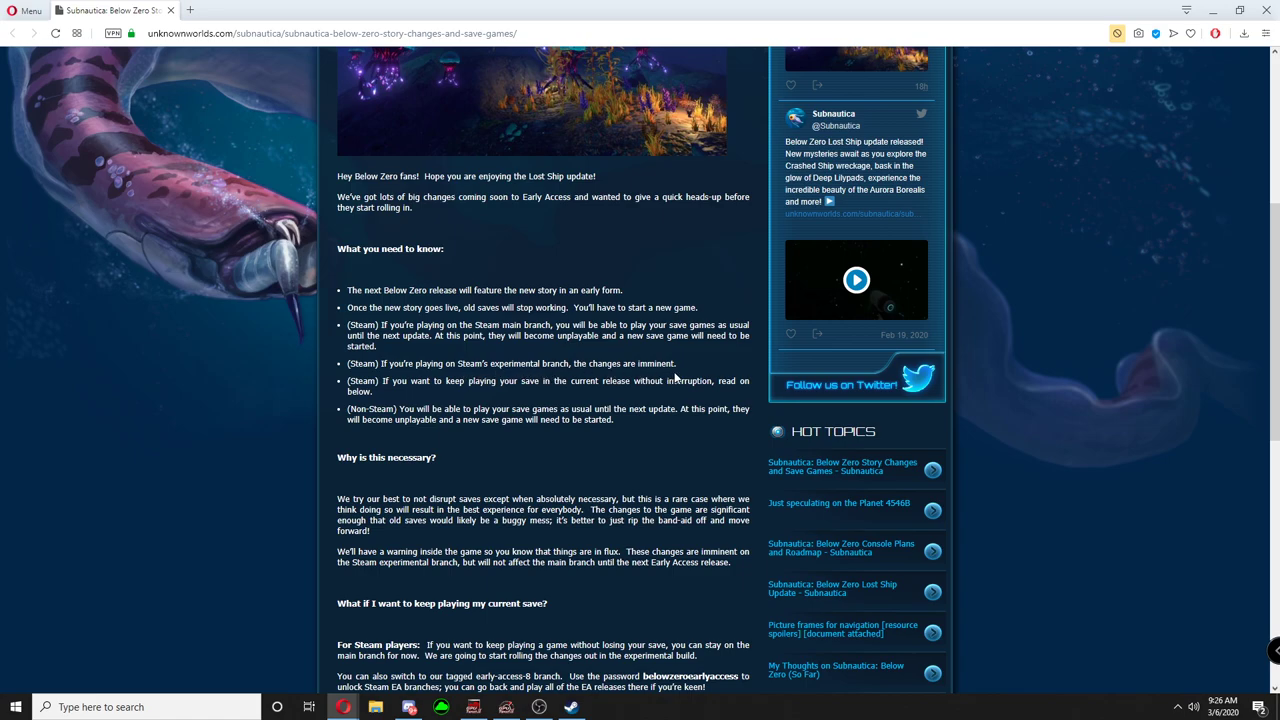
mouse_move(698, 368)
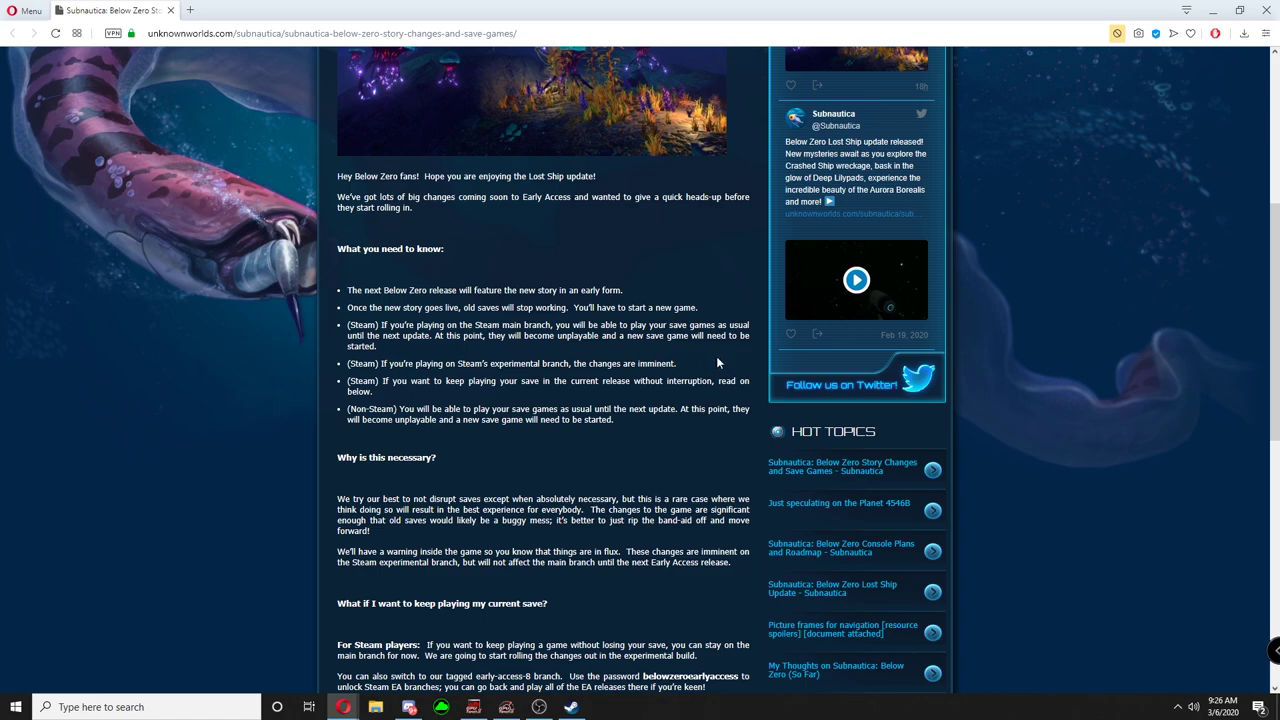
mouse_move(713, 363)
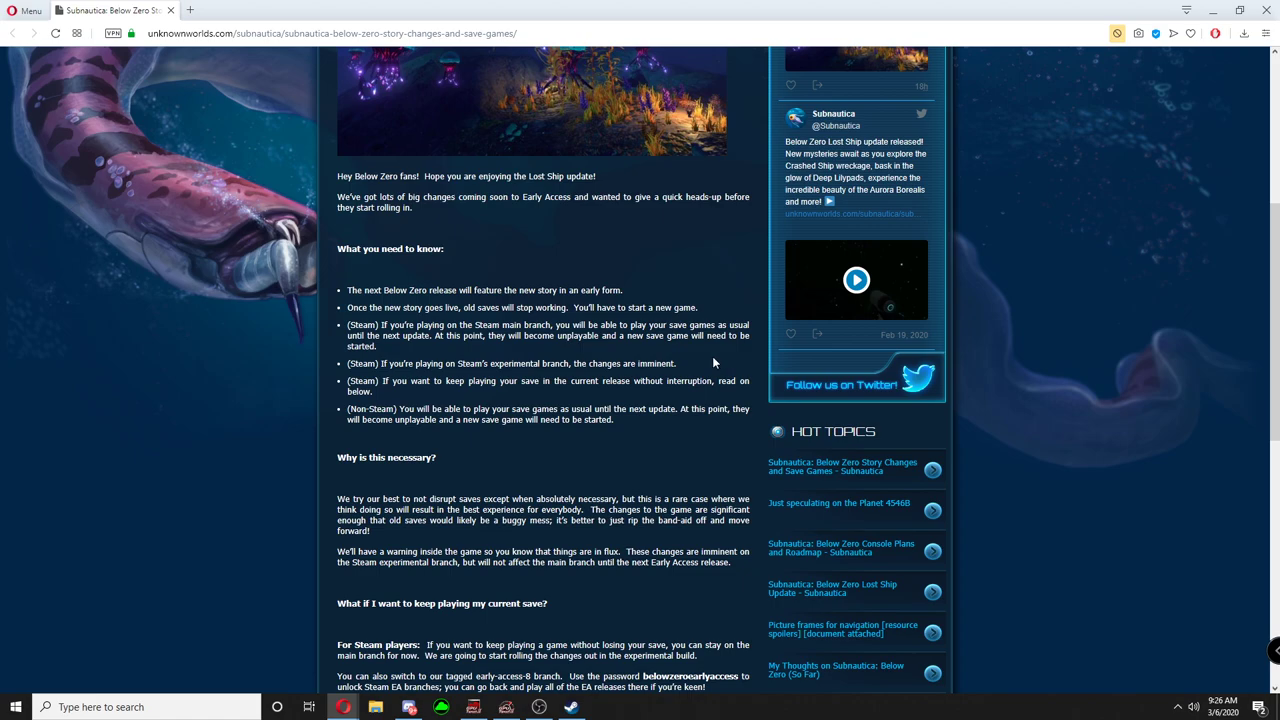
mouse_move(697, 367)
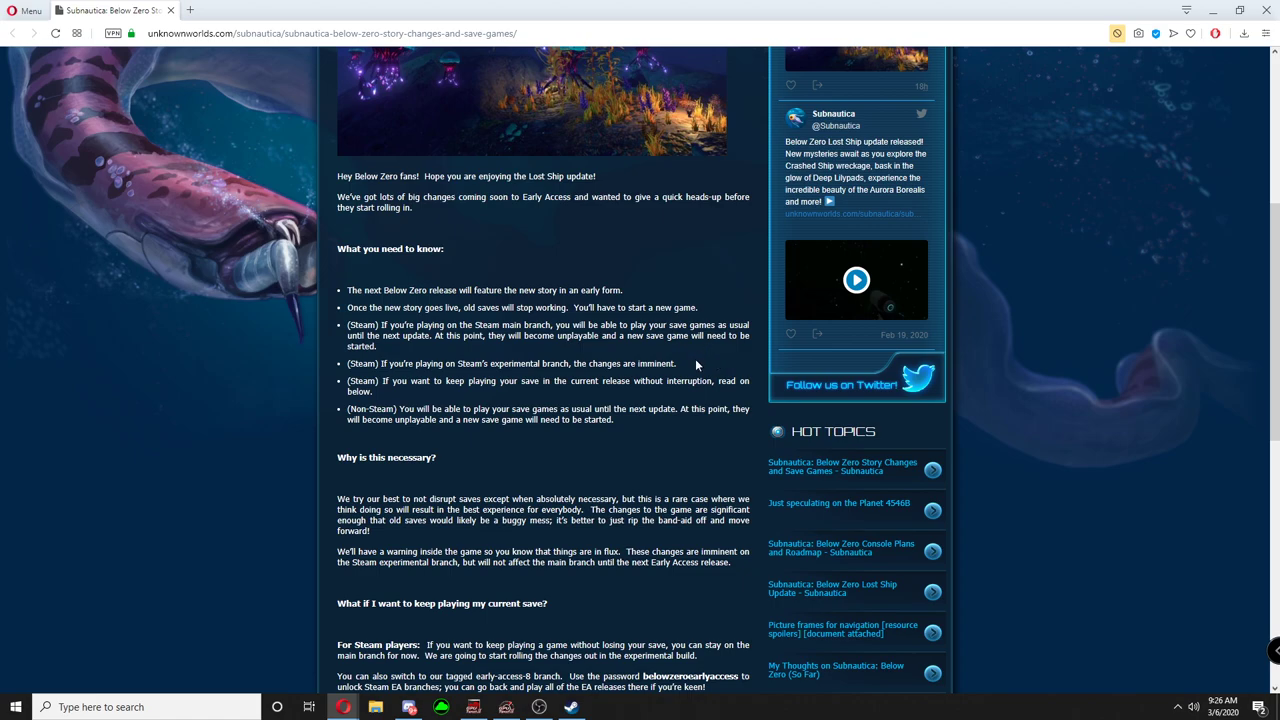
mouse_move(401, 391)
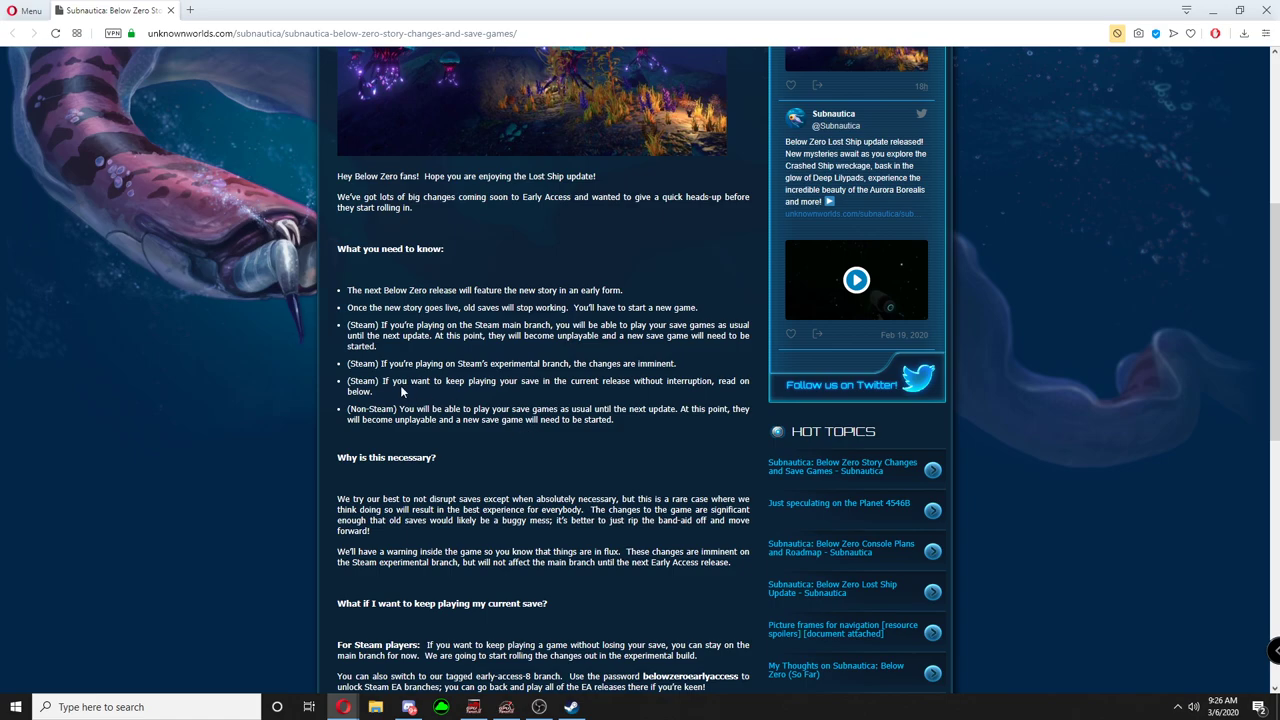
mouse_move(316, 418)
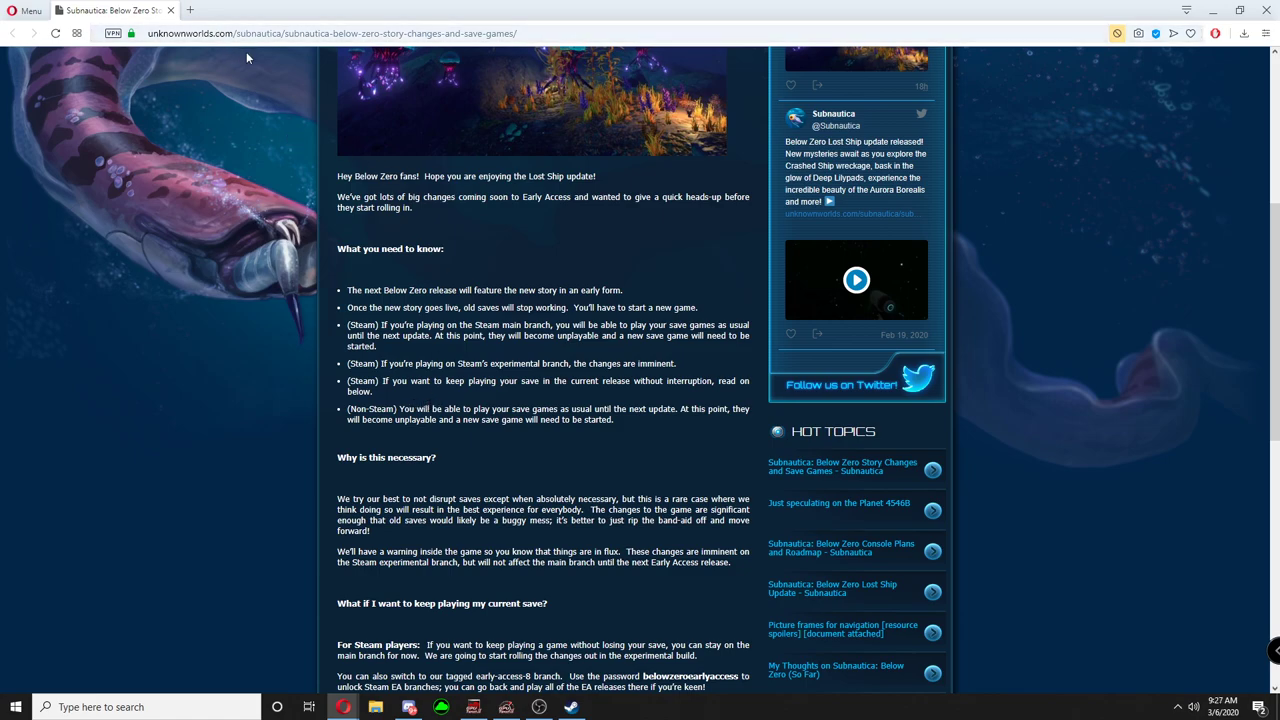
mouse_move(446, 353)
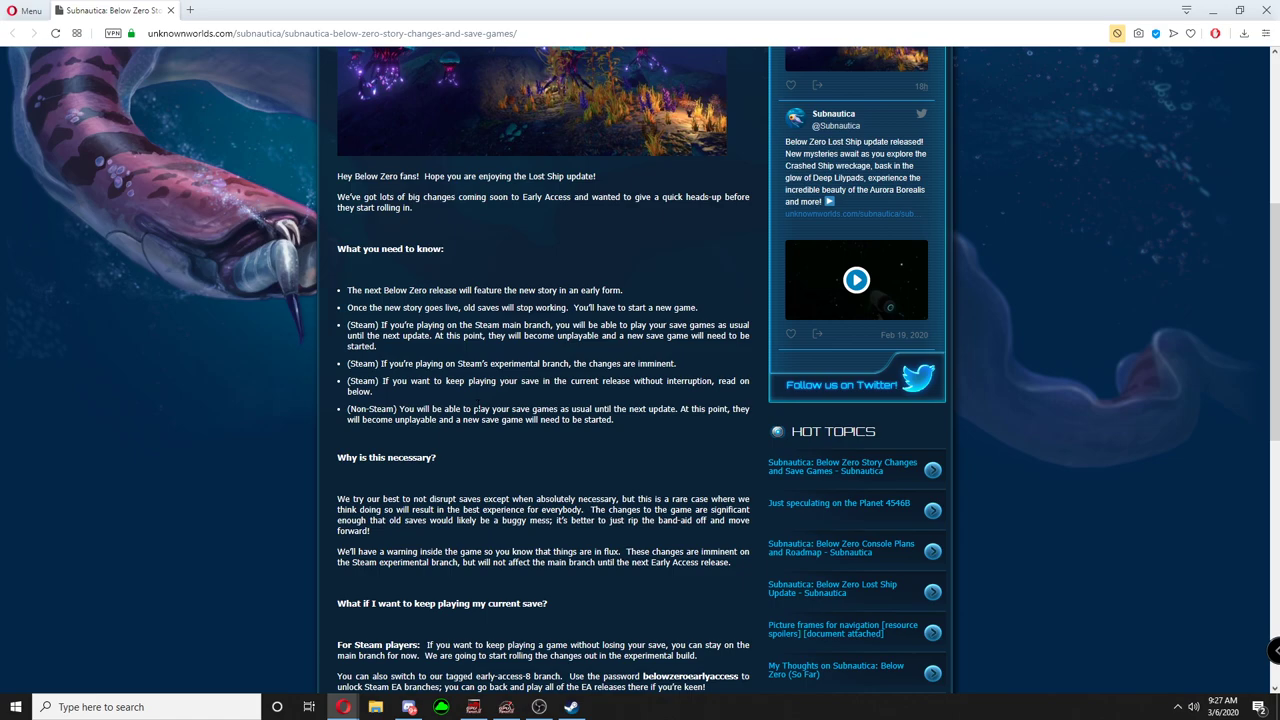
scroll(down, 3)
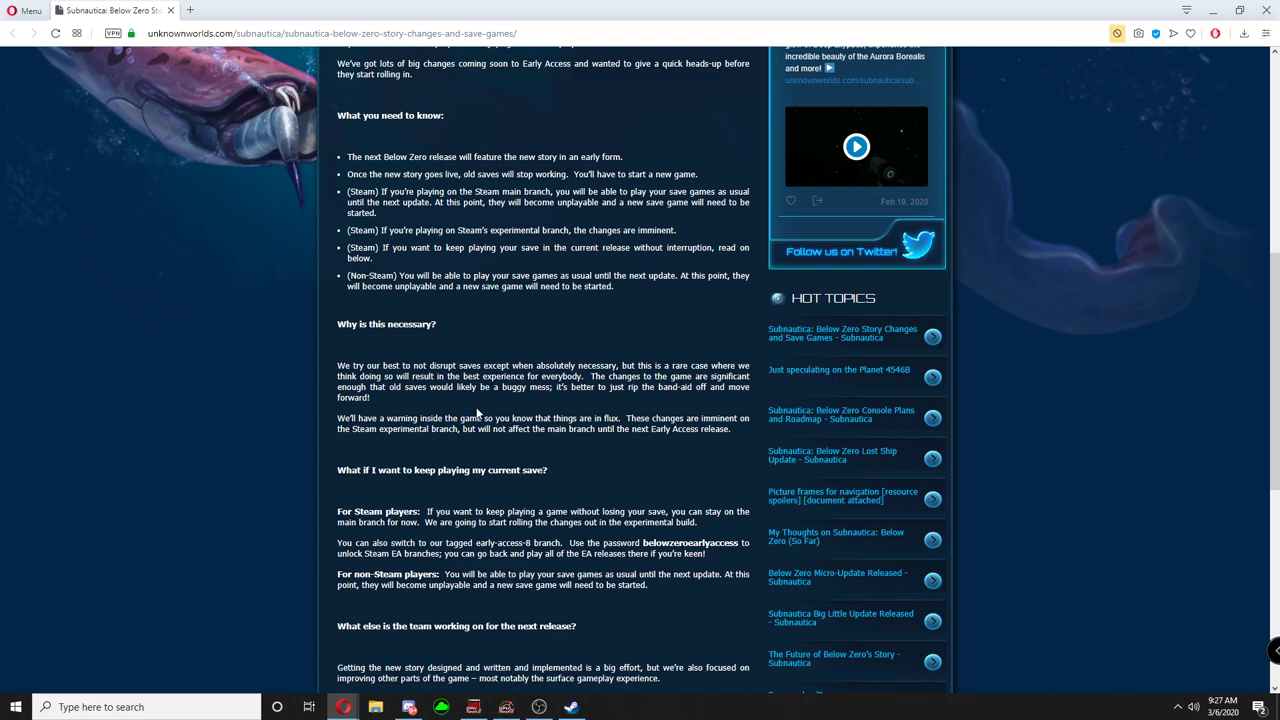
mouse_move(474, 414)
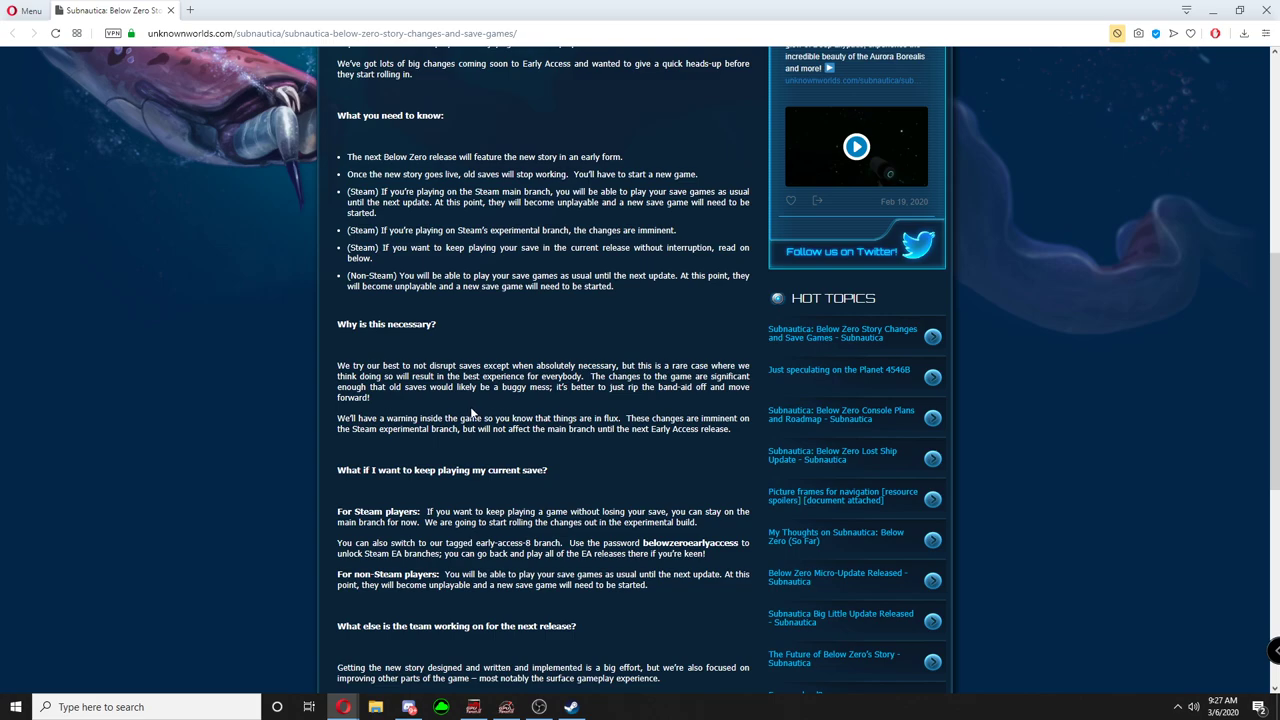
scroll(down, 3)
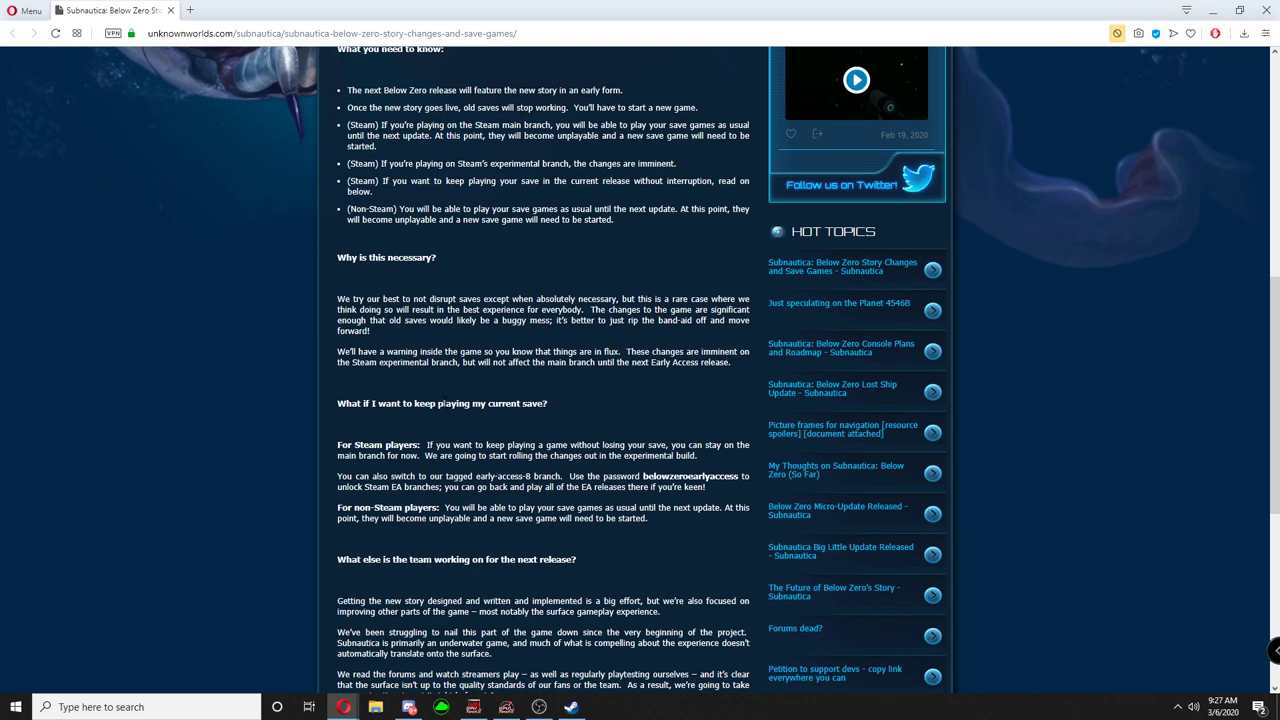
scroll(down, 3)
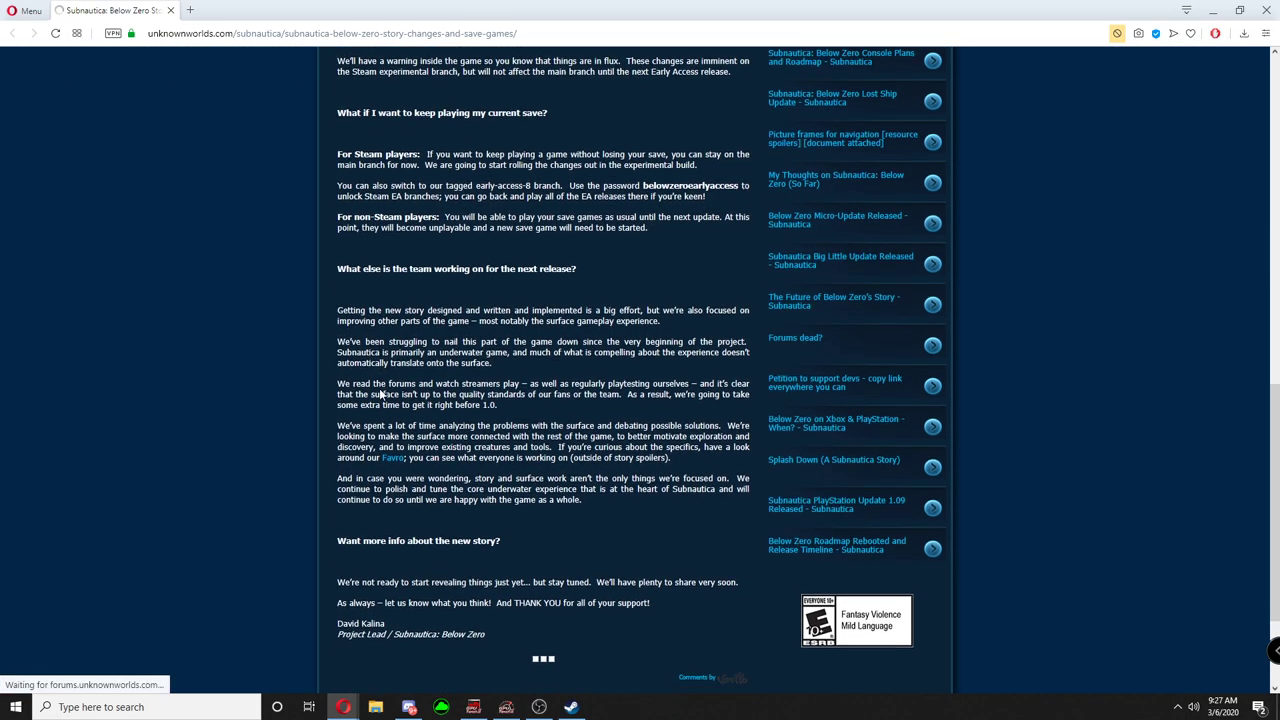
scroll(down, 3)
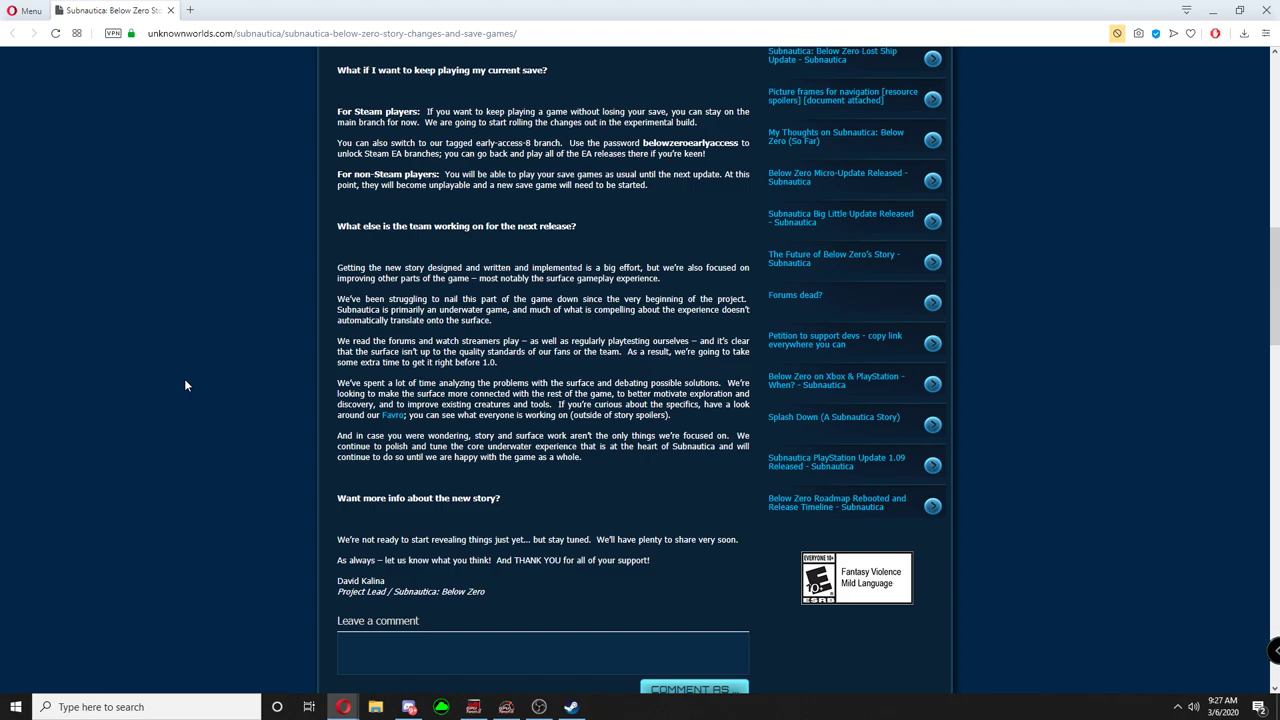
mouse_move(213, 375)
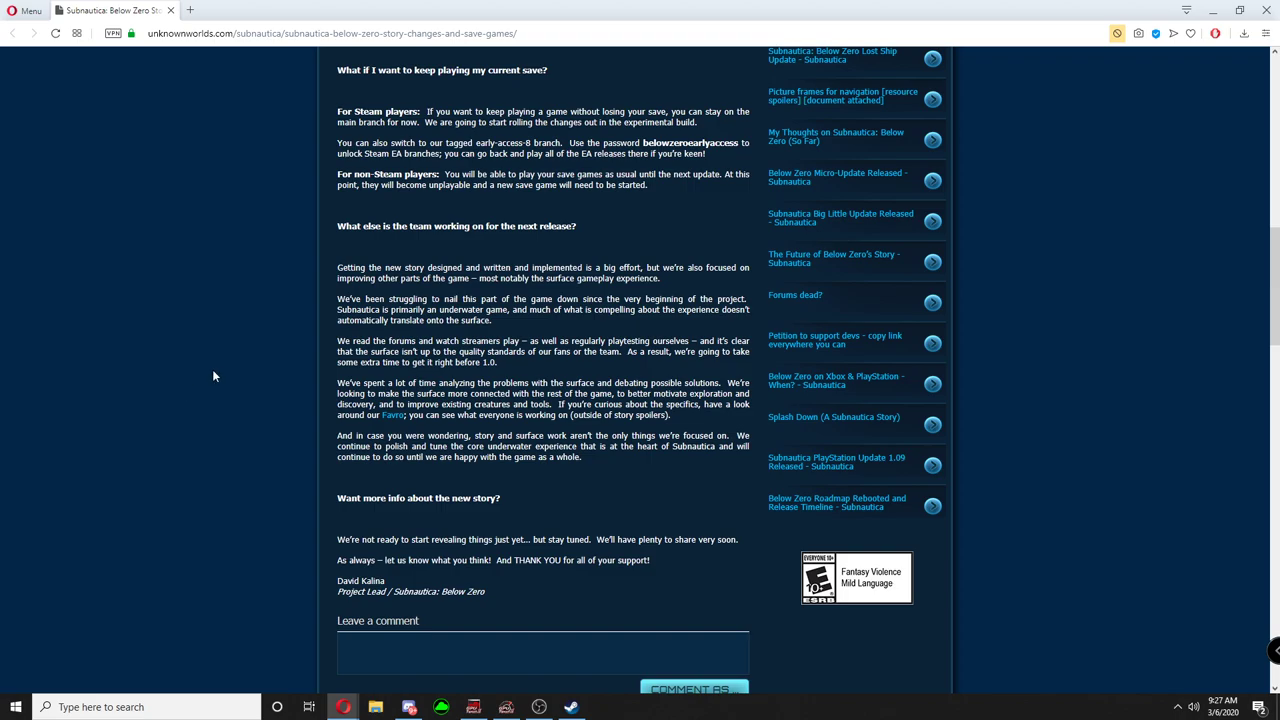
mouse_move(213, 367)
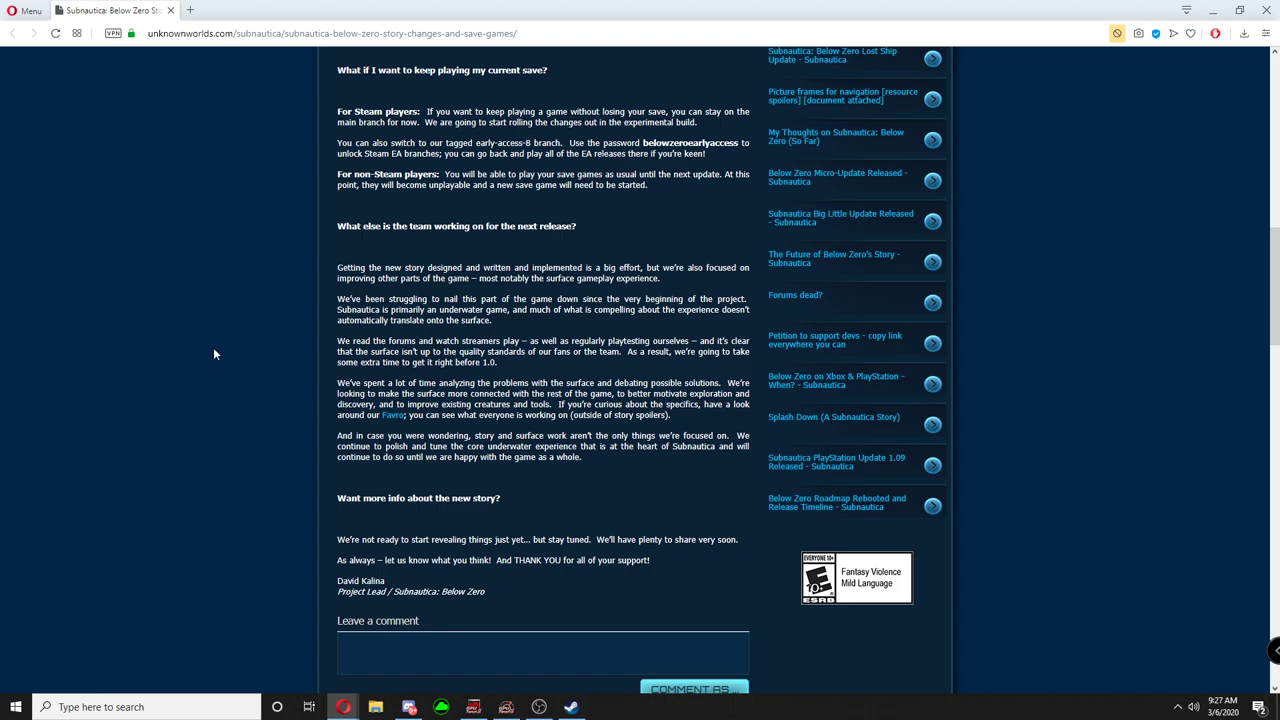
mouse_move(224, 347)
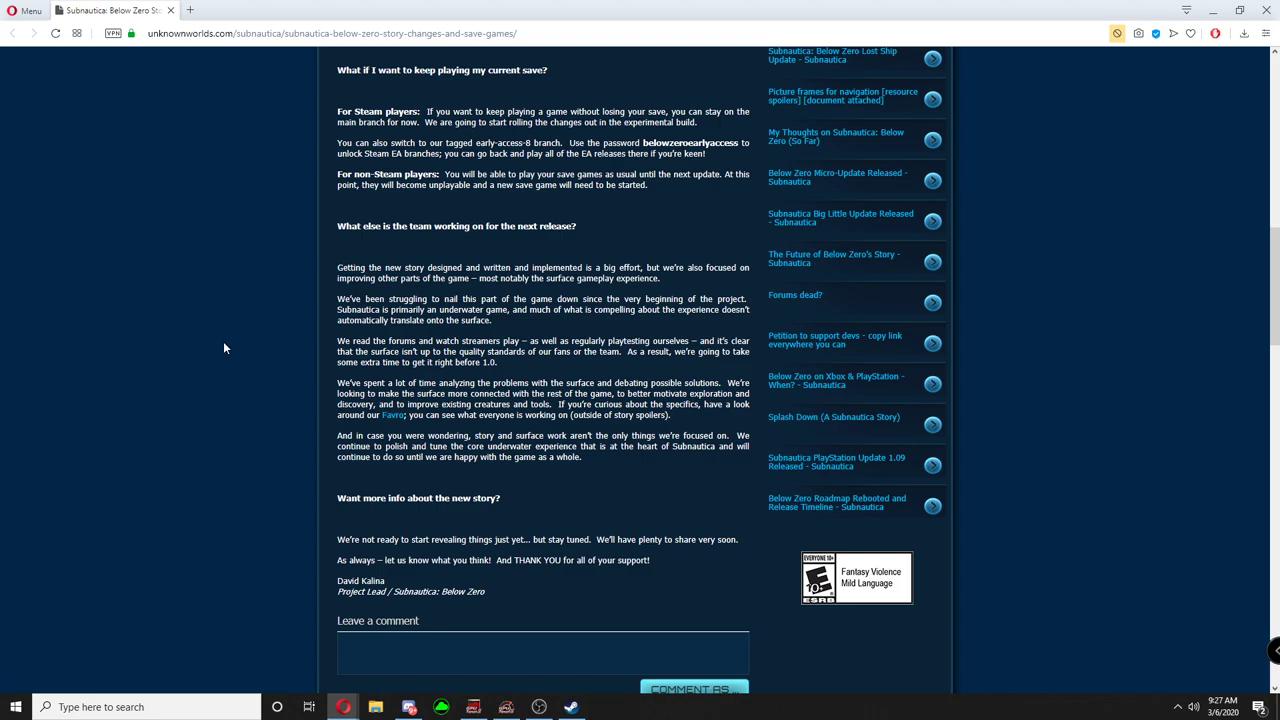
mouse_move(223, 340)
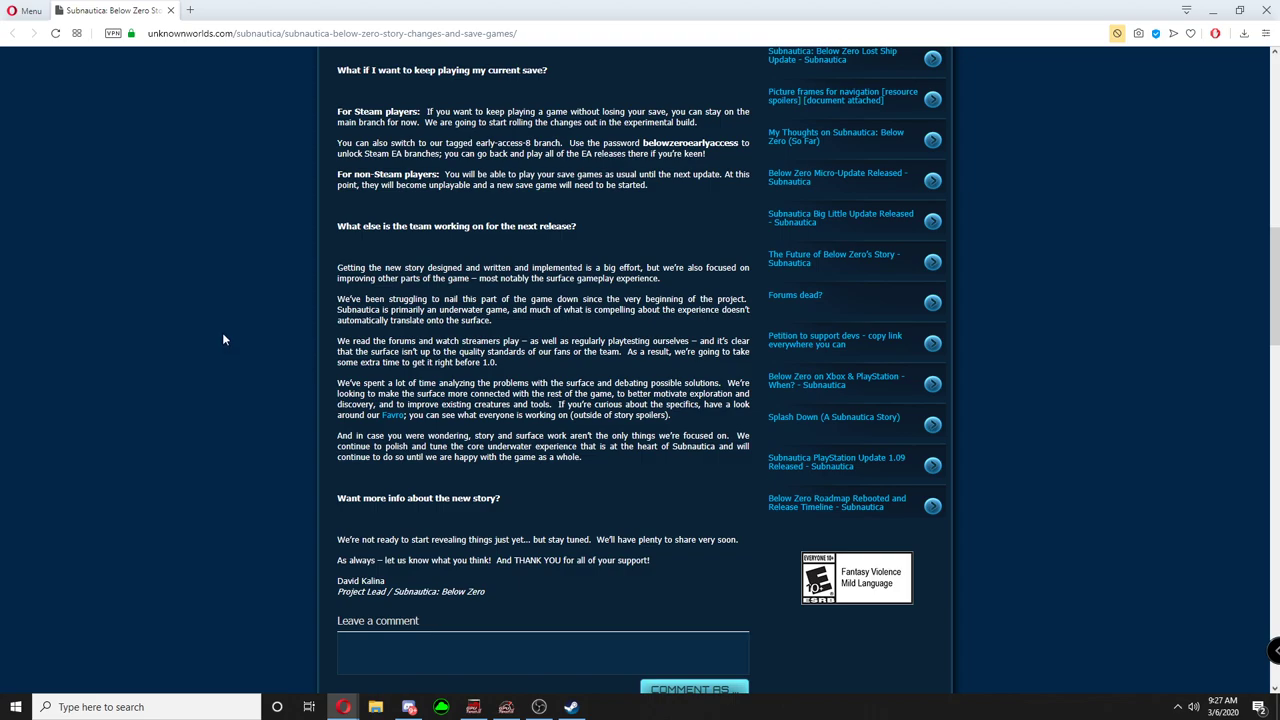
mouse_move(228, 329)
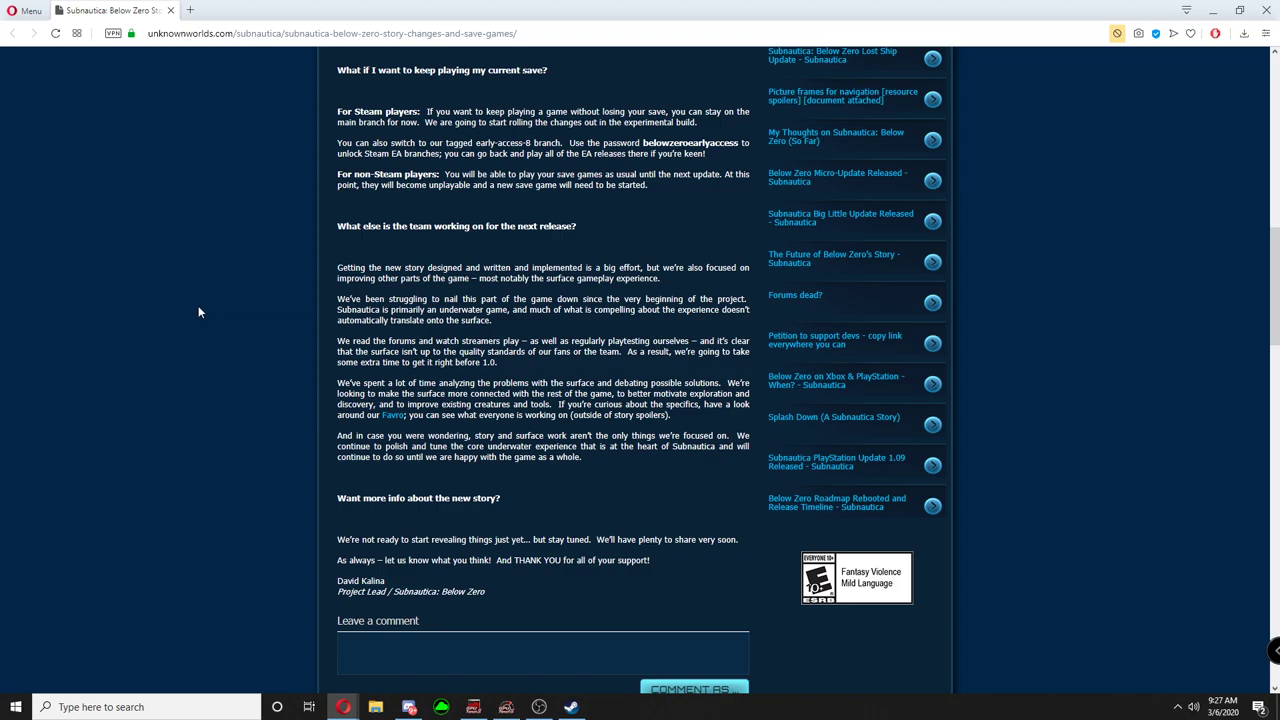
mouse_move(217, 302)
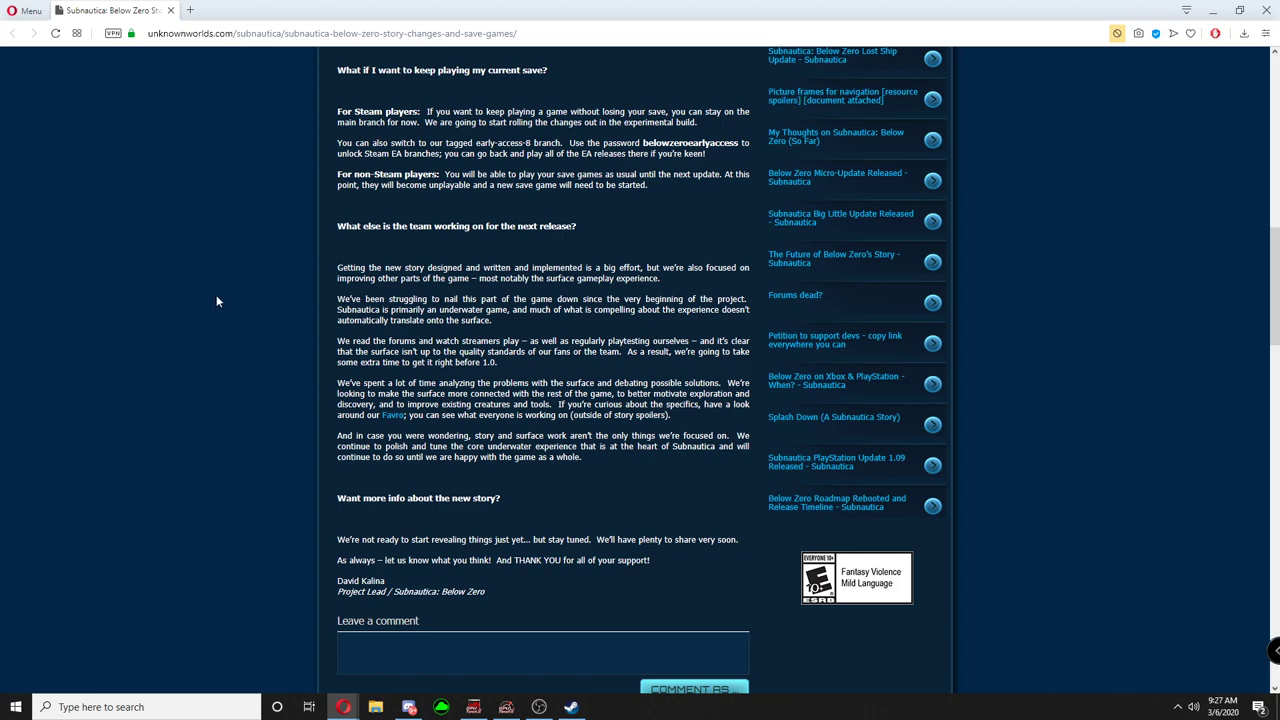
mouse_move(183, 330)
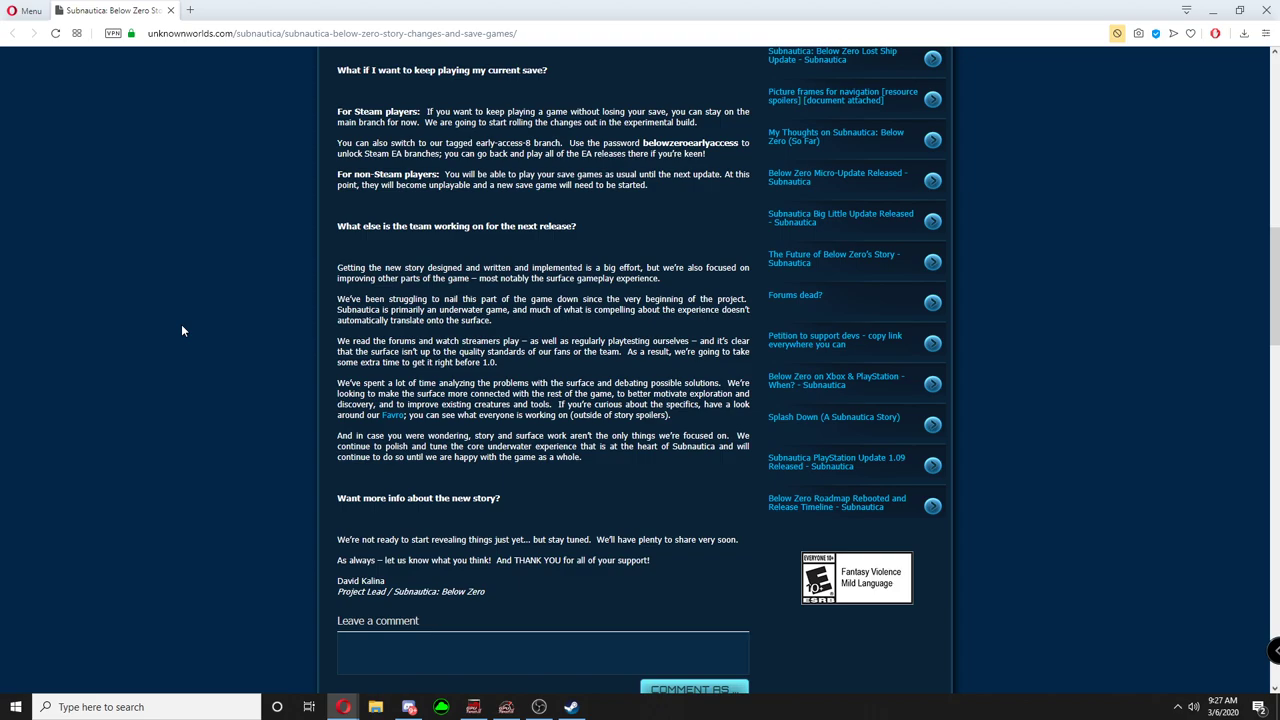
mouse_move(196, 328)
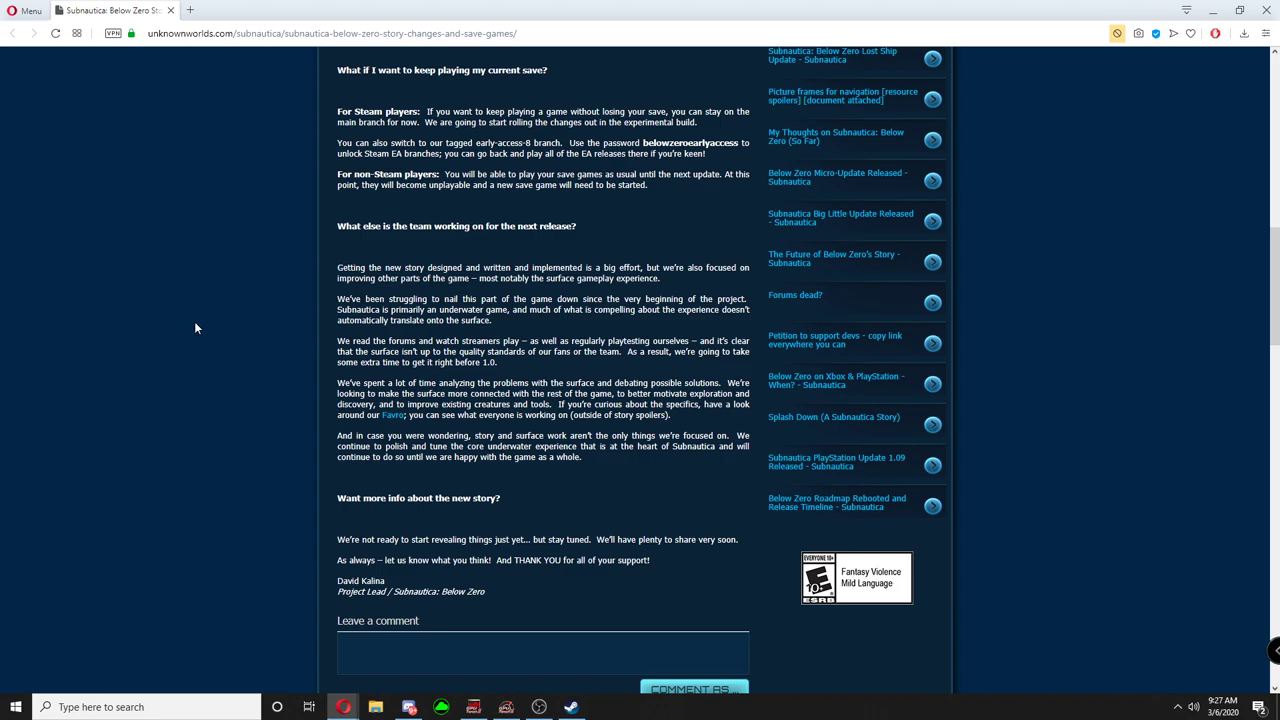
mouse_move(160, 323)
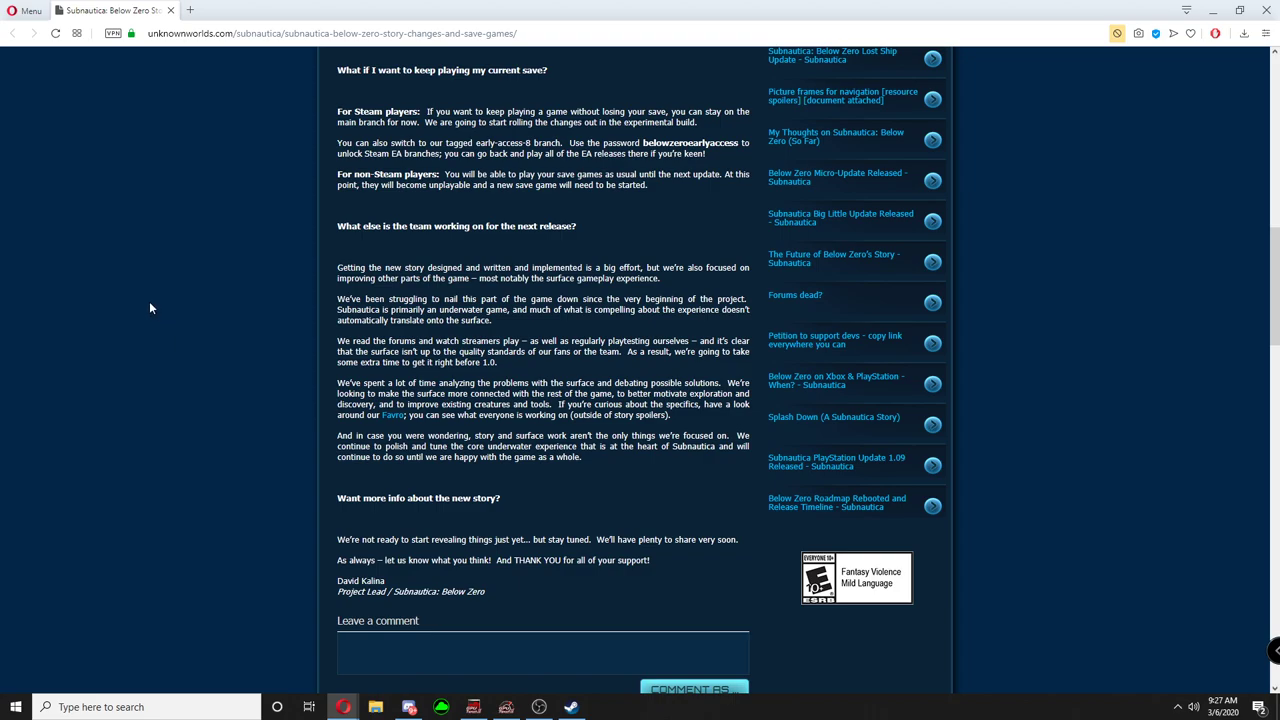
mouse_move(160, 295)
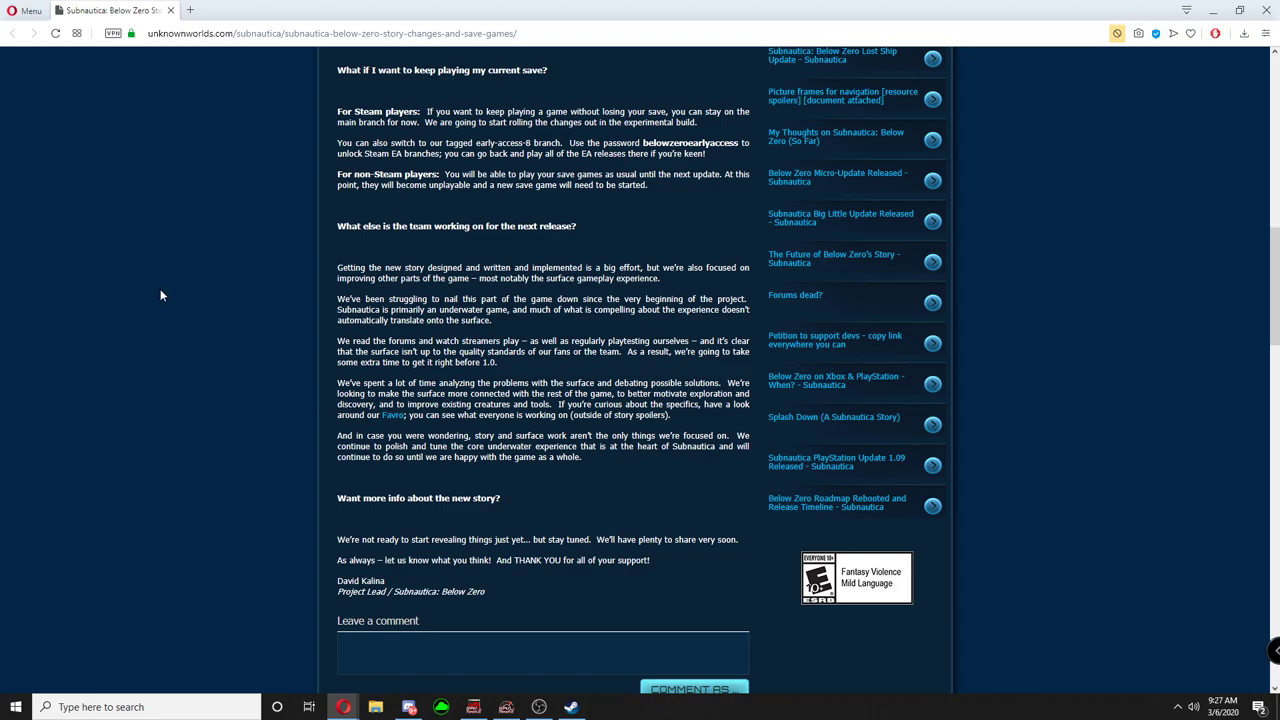